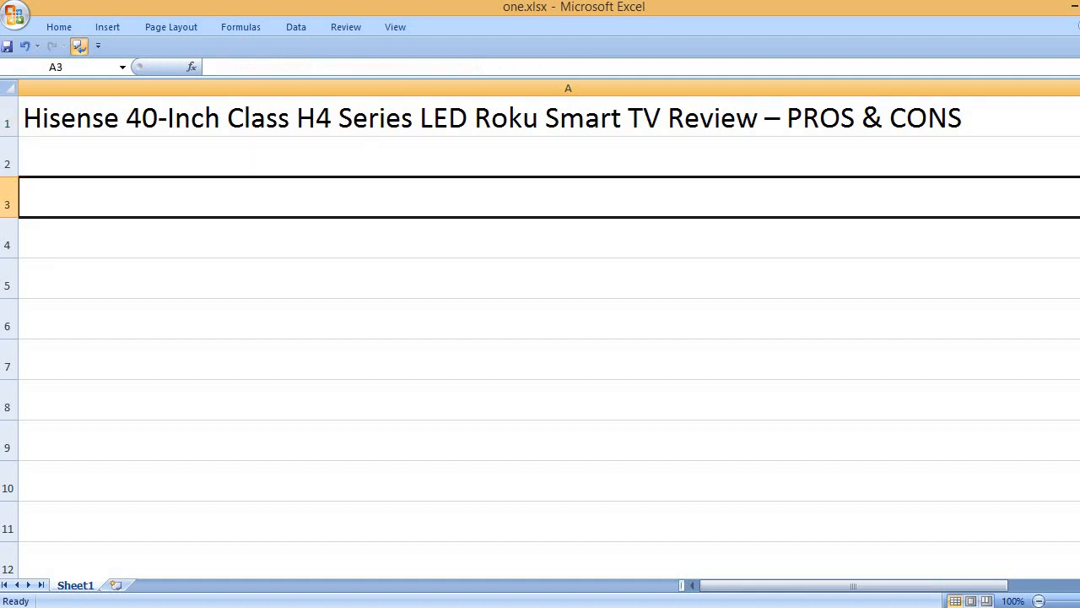
Enter the PROS heading with 'It works as a Roku TV on its own' and 'Great picture' on alternating rows.
{"action": "type", "text": "PROS"}
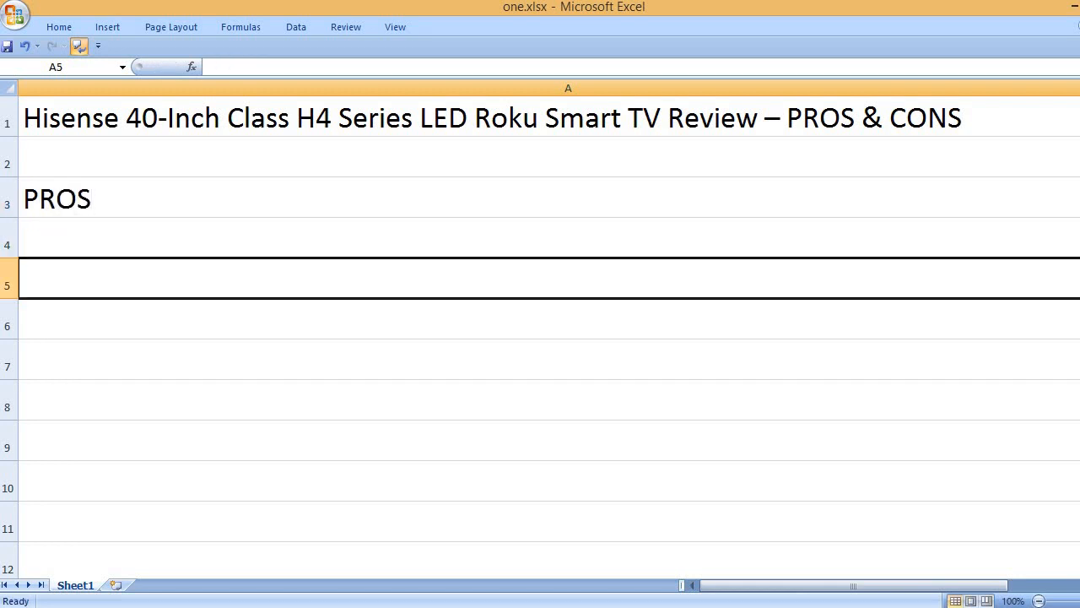
{"action": "type", "text": "It wor"}
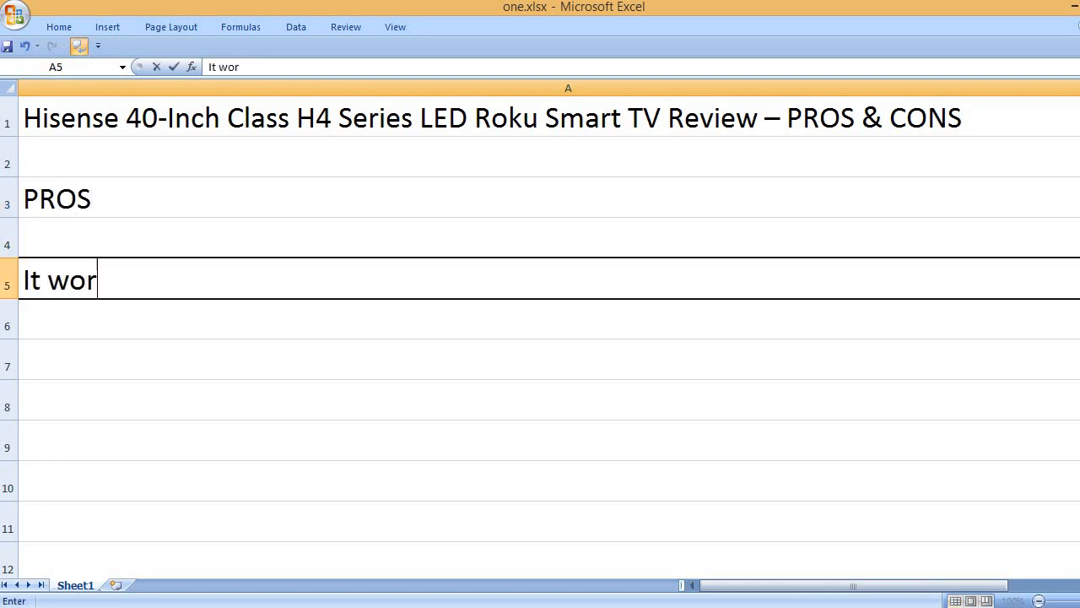
{"action": "type", "text": "ks as a"}
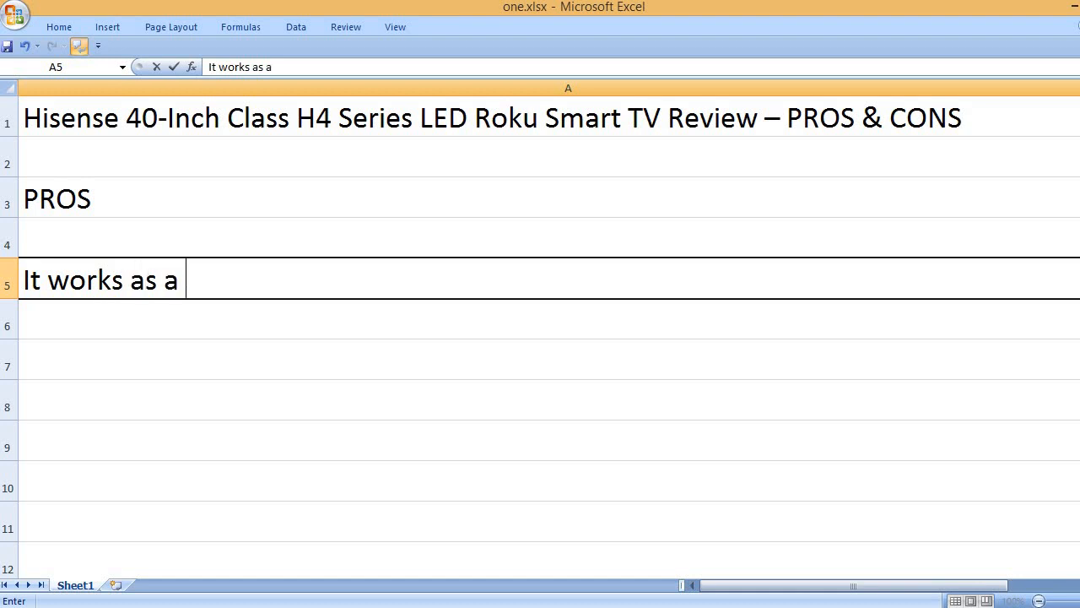
{"action": "type", "text": "Roku"}
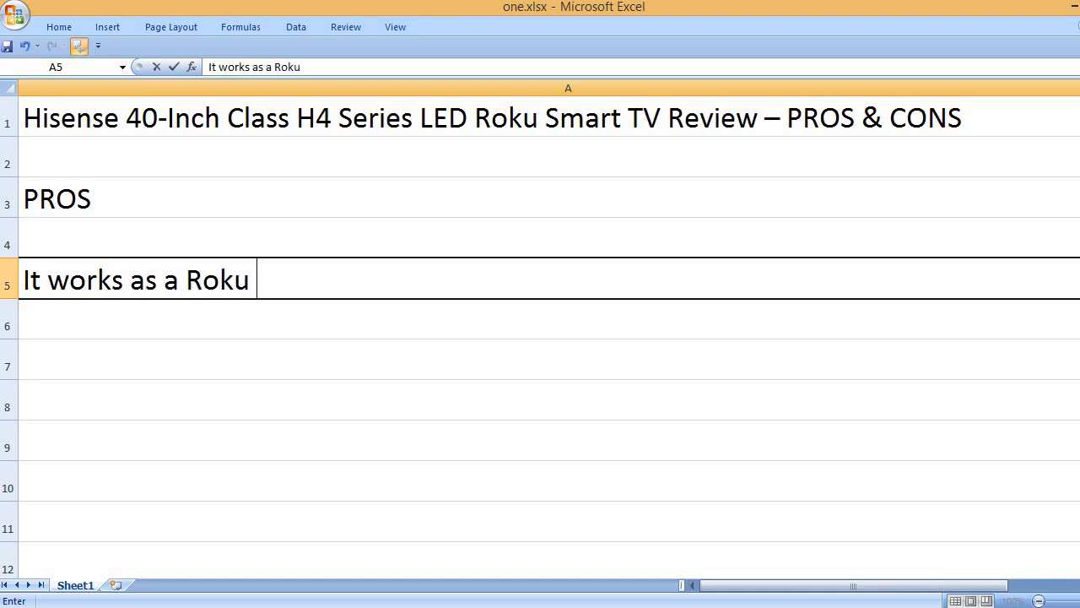
{"action": "type", "text": "TV o"}
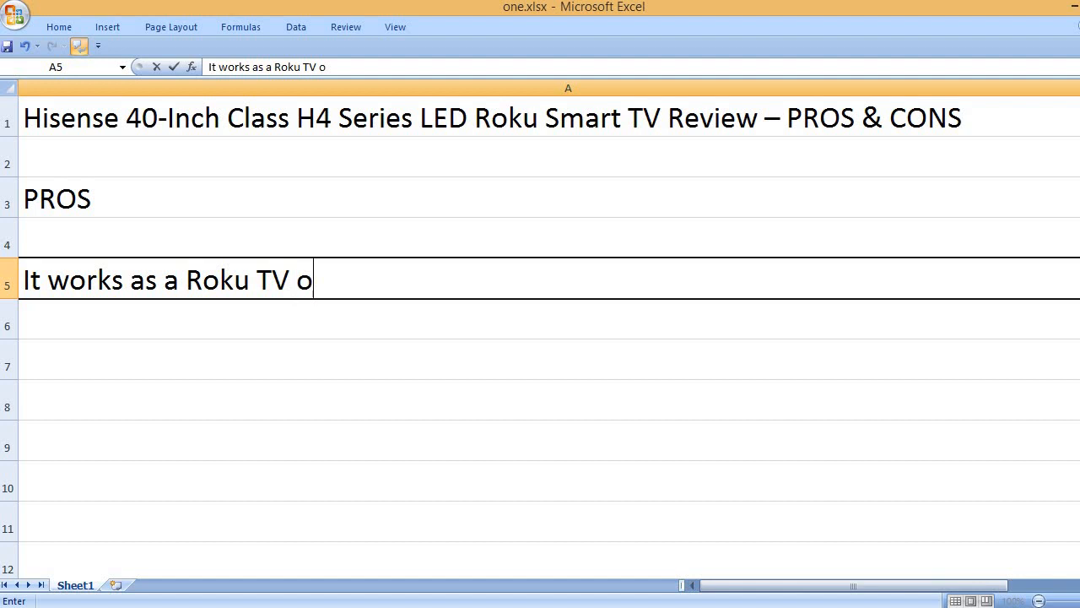
{"action": "type", "text": "n its own"}
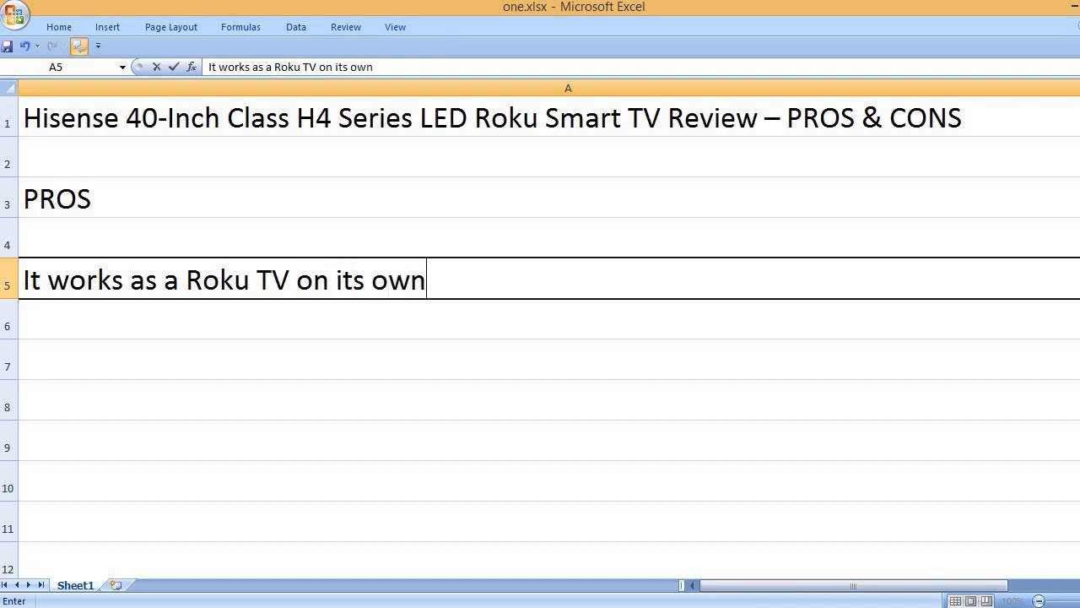
{"action": "type", "text": "Gre"}
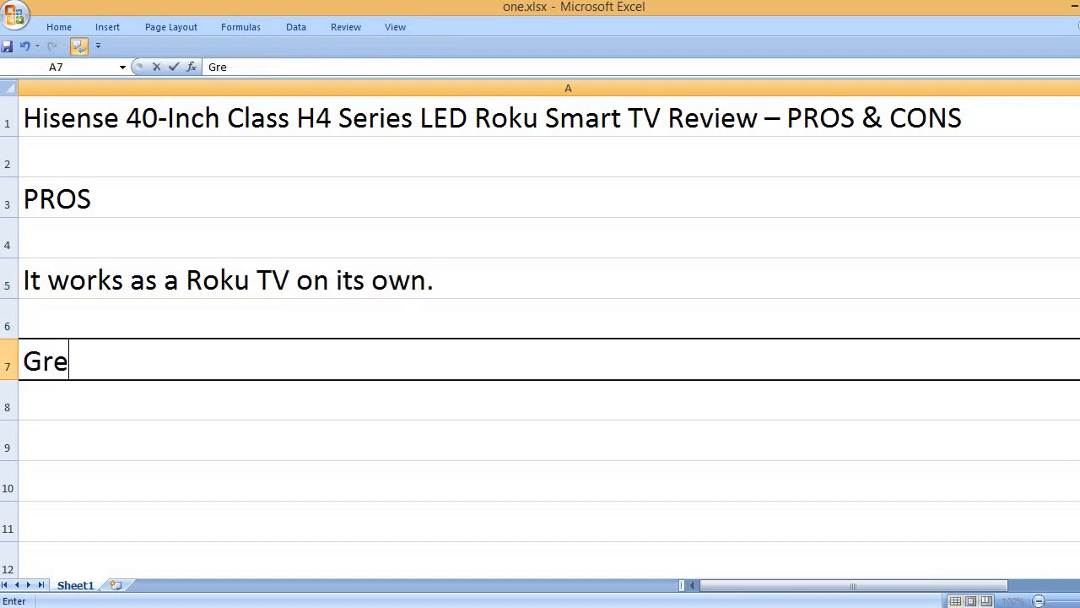
{"action": "type", "text": "at picture"}
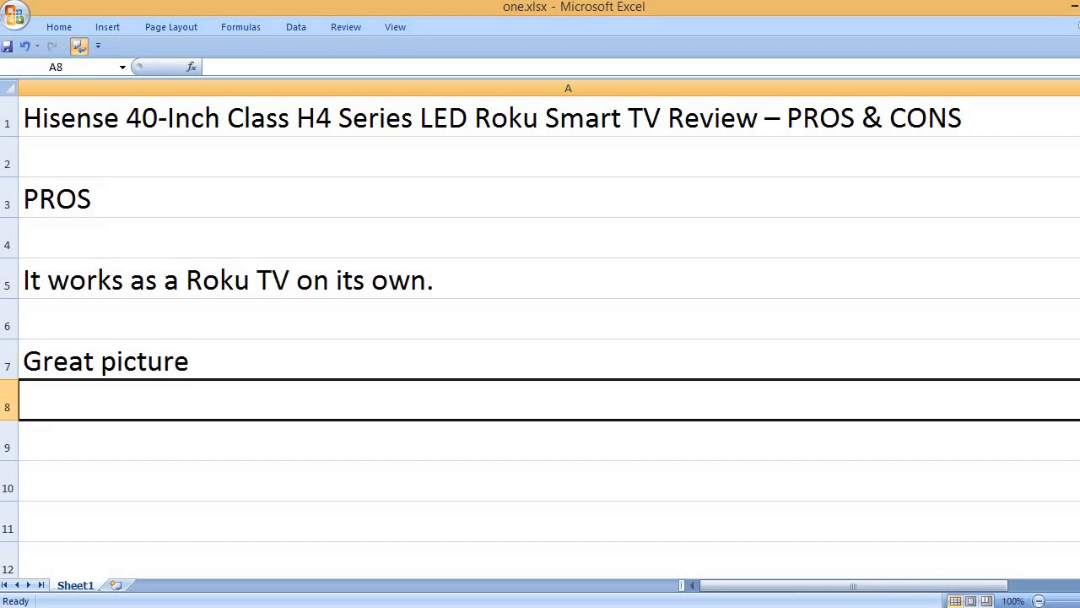
{"action": "key", "text": "down"}
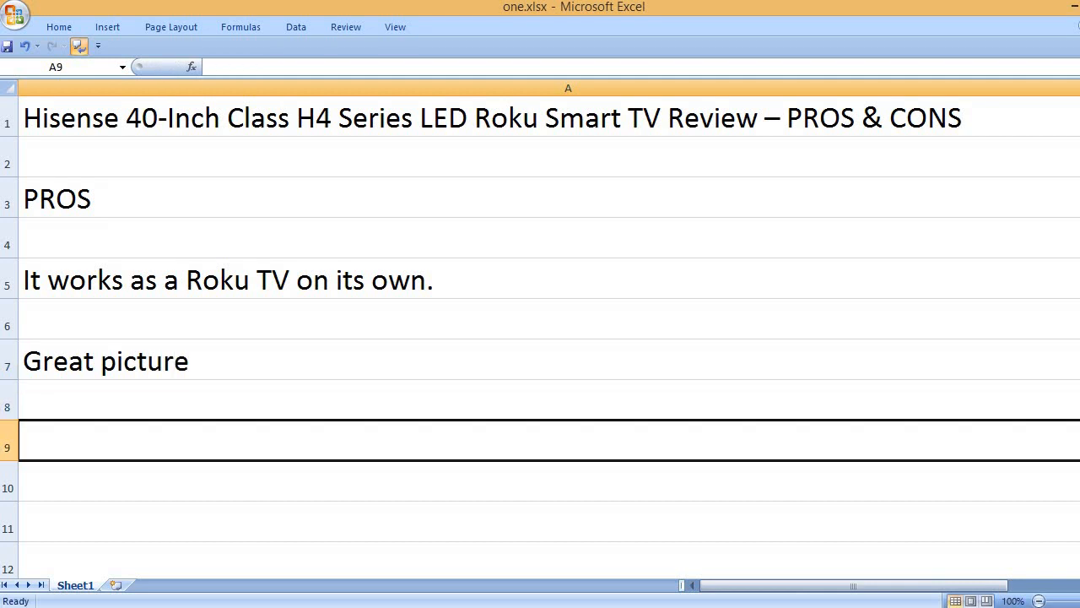
Add 'True colors', 'Easy to setup', 'User friendly remote control', 'Good price' and 'It works as expected'.
{"action": "type", "text": "True co"}
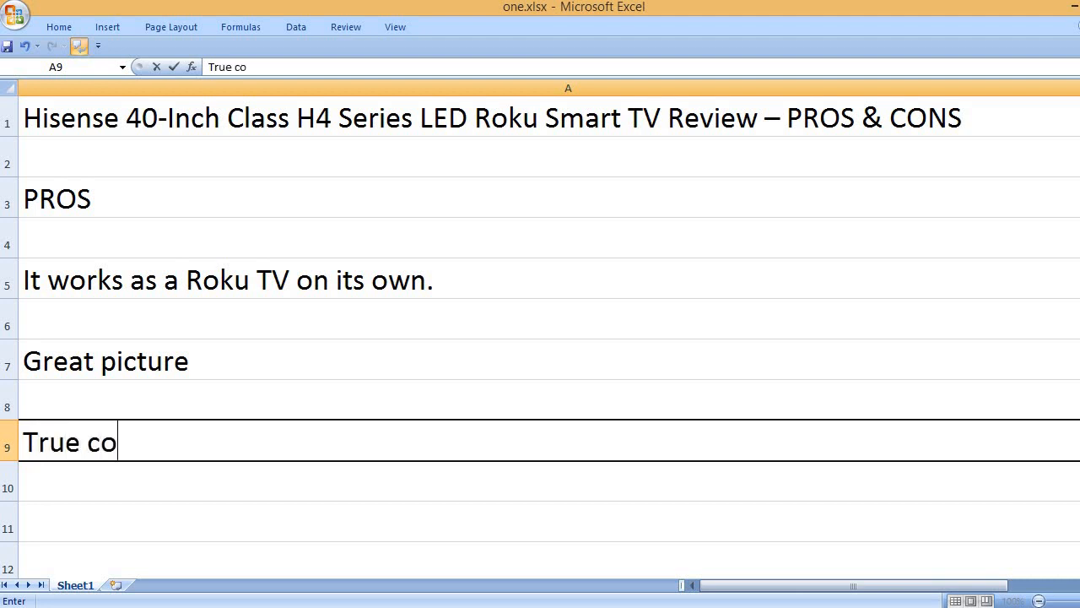
{"action": "type", "text": "lors"}
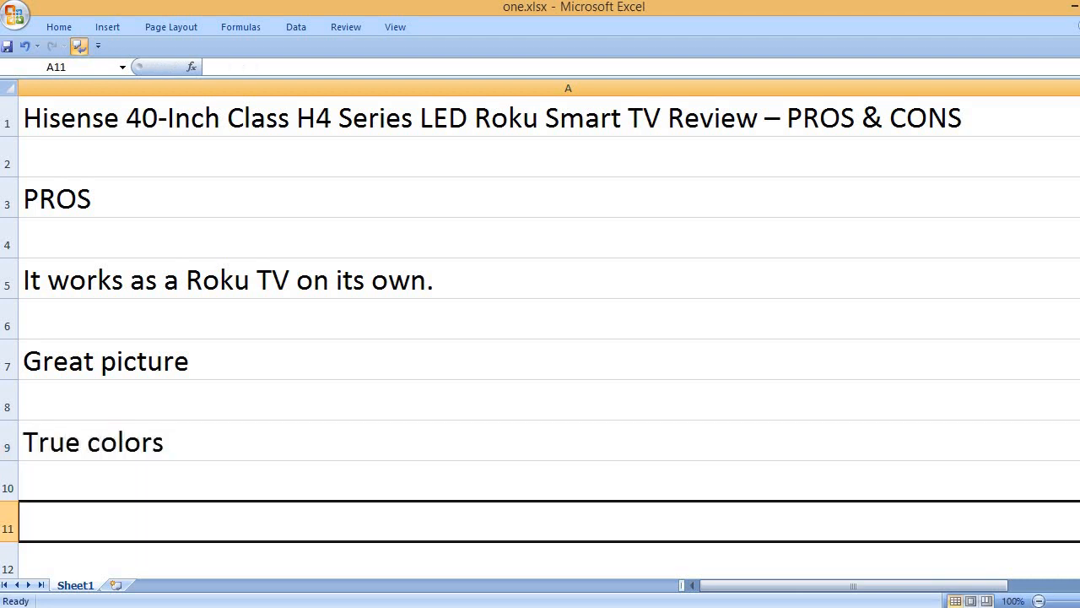
{"action": "type", "text": "Easy to setup"}
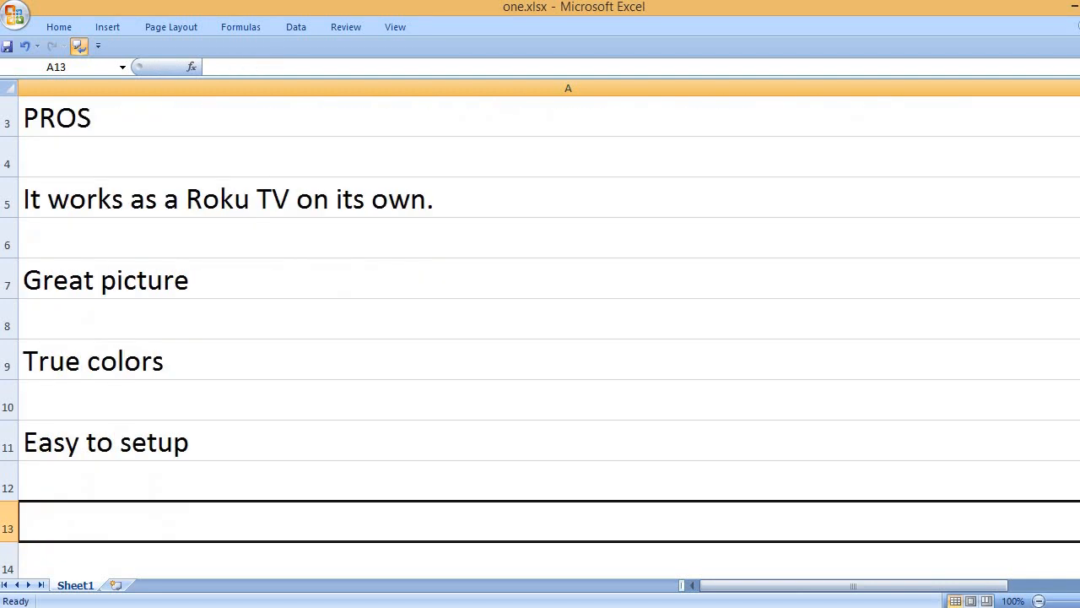
{"action": "type", "text": "User fri"}
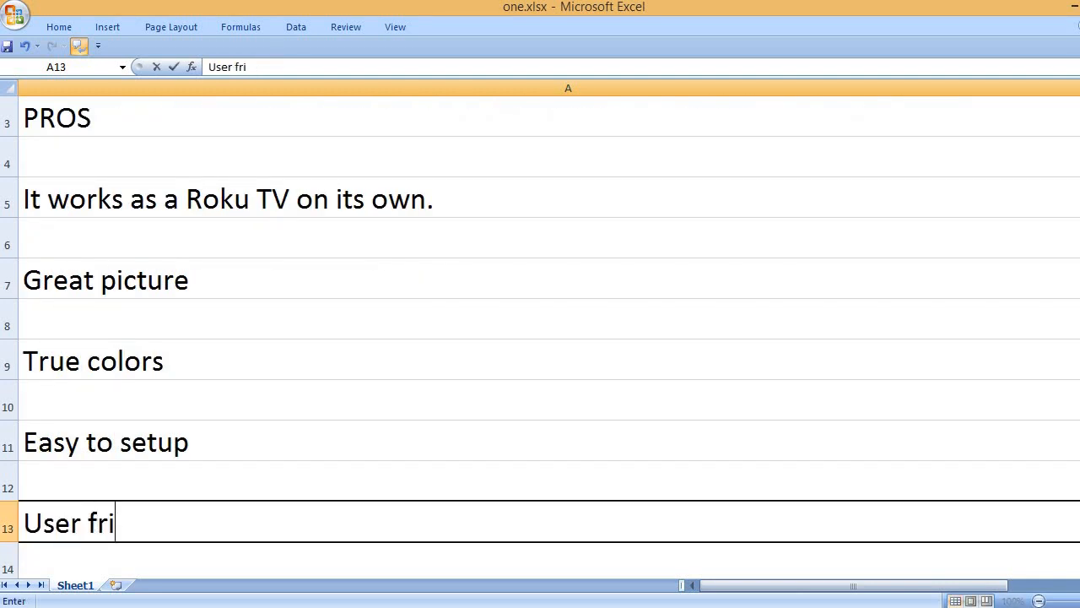
{"action": "type", "text": "endy remote"}
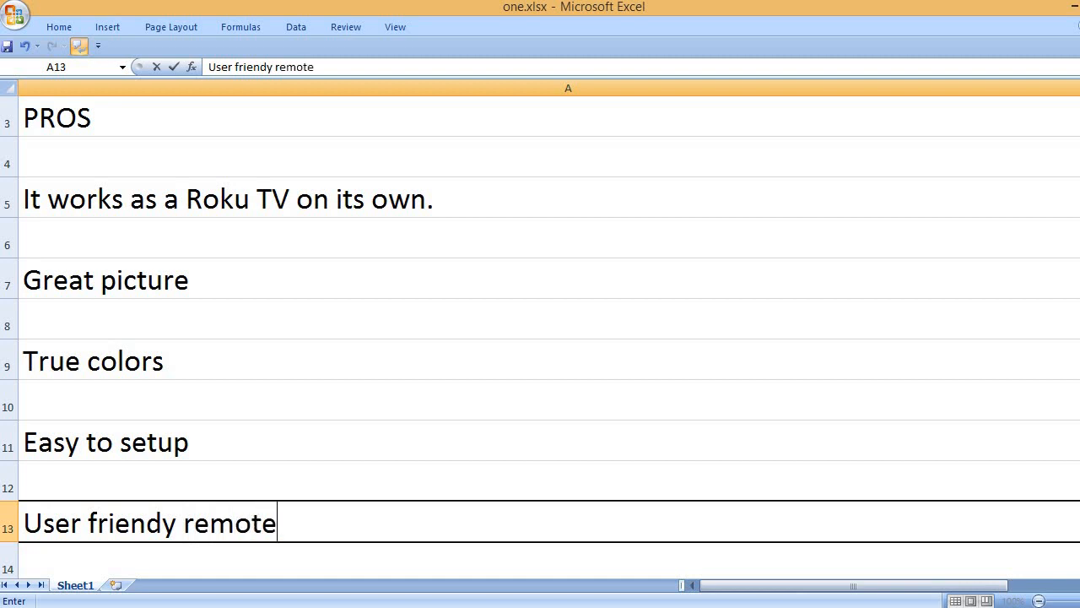
{"action": "type", "text": "control"}
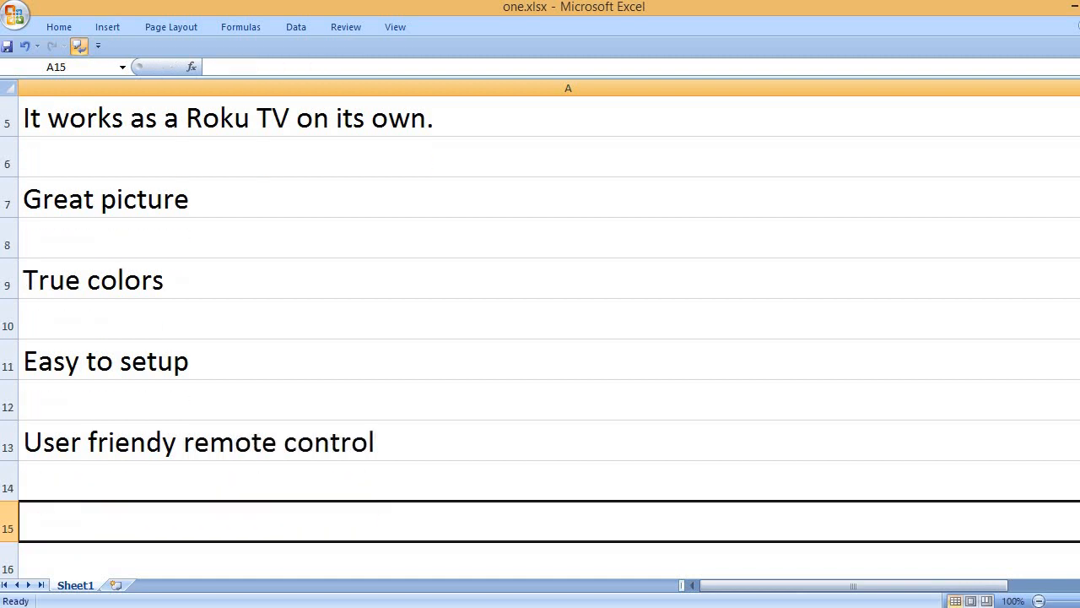
{"action": "type", "text": "Good price"}
{"action": "type", "text": "It"}
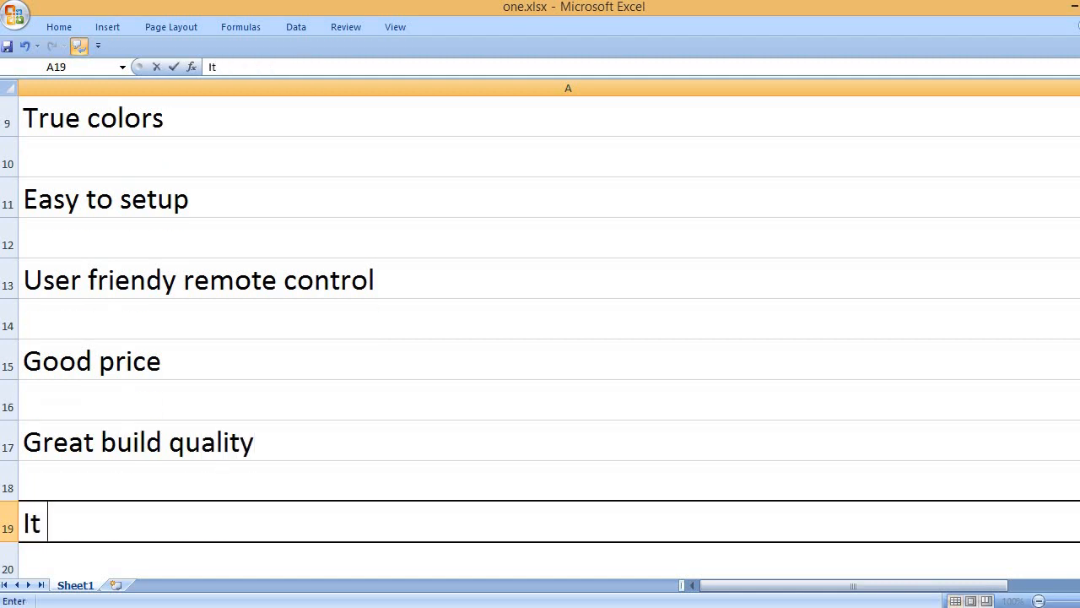
{"action": "type", "text": "works as expected"}
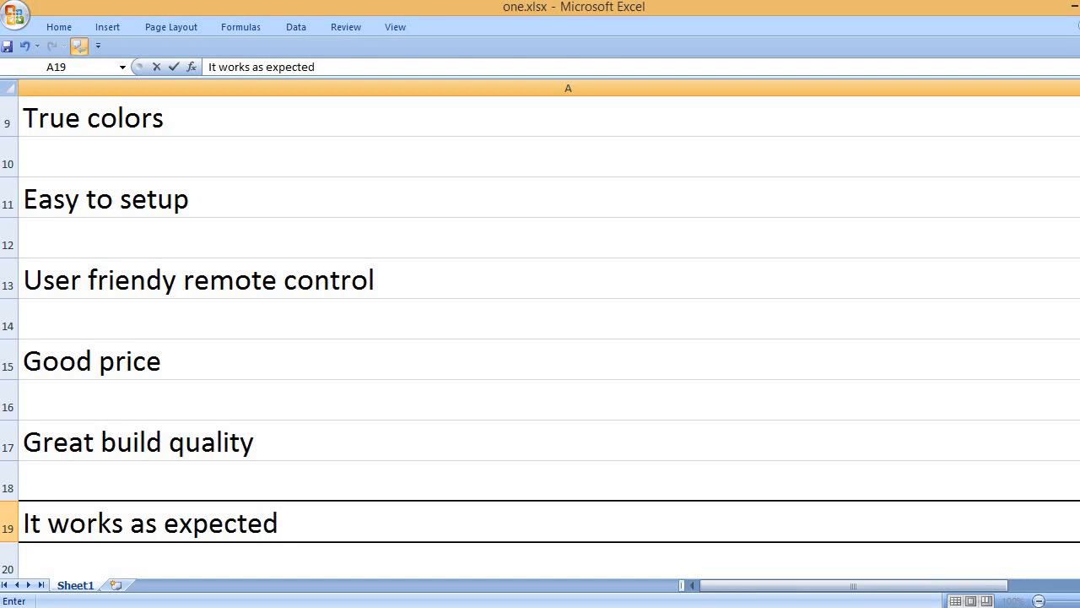
Enter the CONS heading with 'It lags a bit.' and 'The built-in sound quality is not very good.'.
{"action": "type", "text": "CONS"}
{"action": "type", "text": "The built-i"}
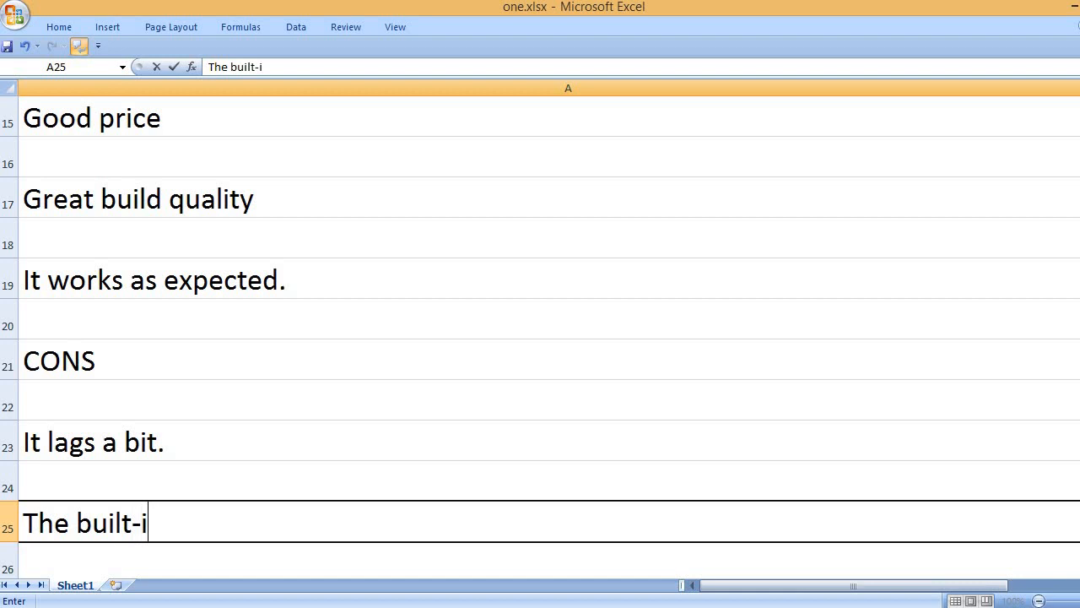
{"action": "type", "text": "n sound qu"}
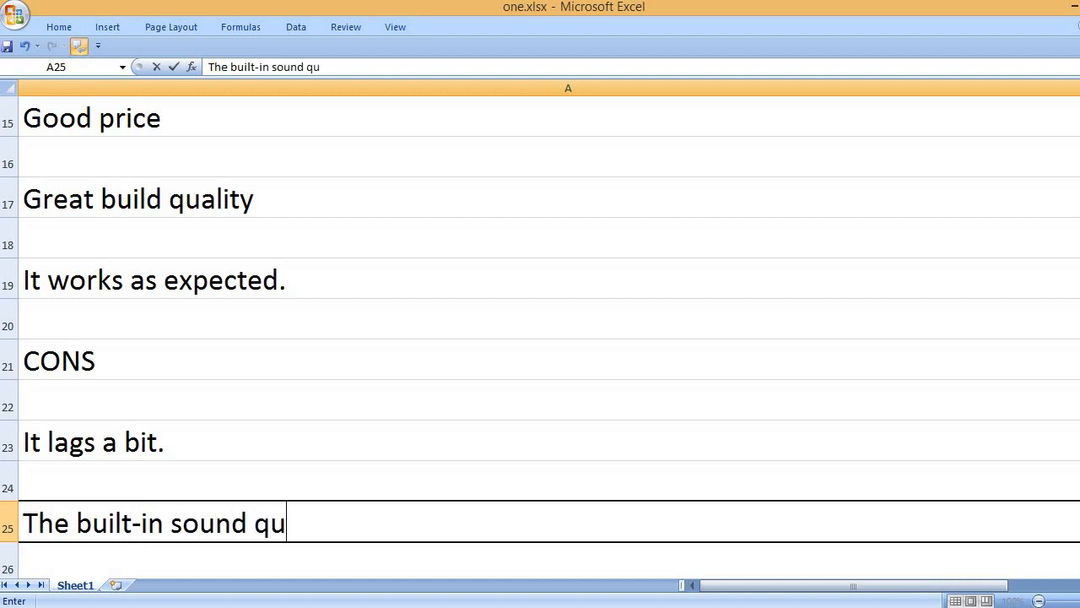
{"action": "type", "text": "ality is not very good."}
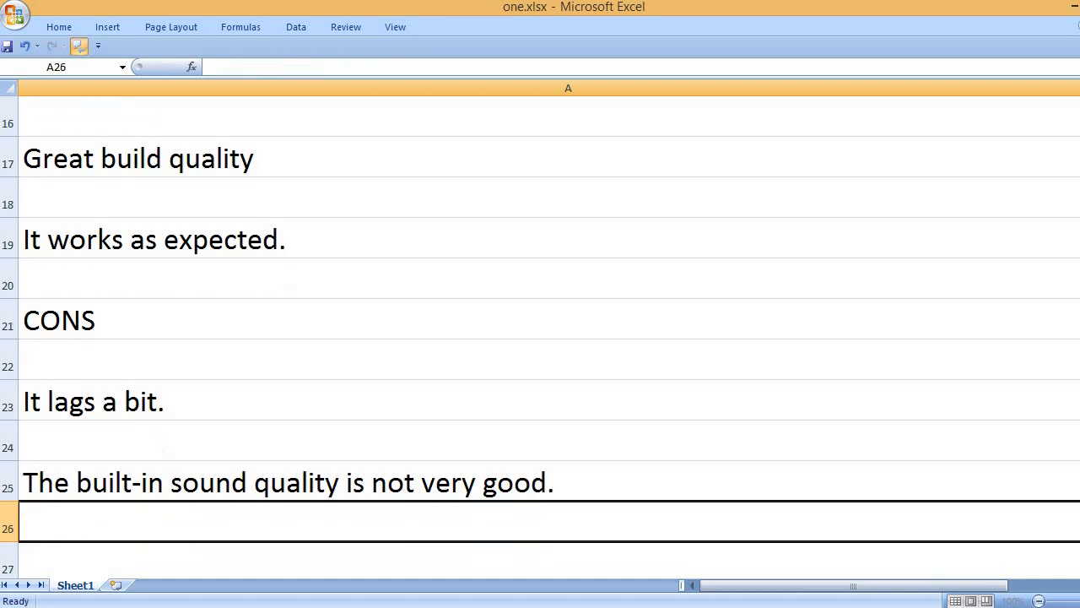
{"action": "type", "text": "KEY FEATURES"}
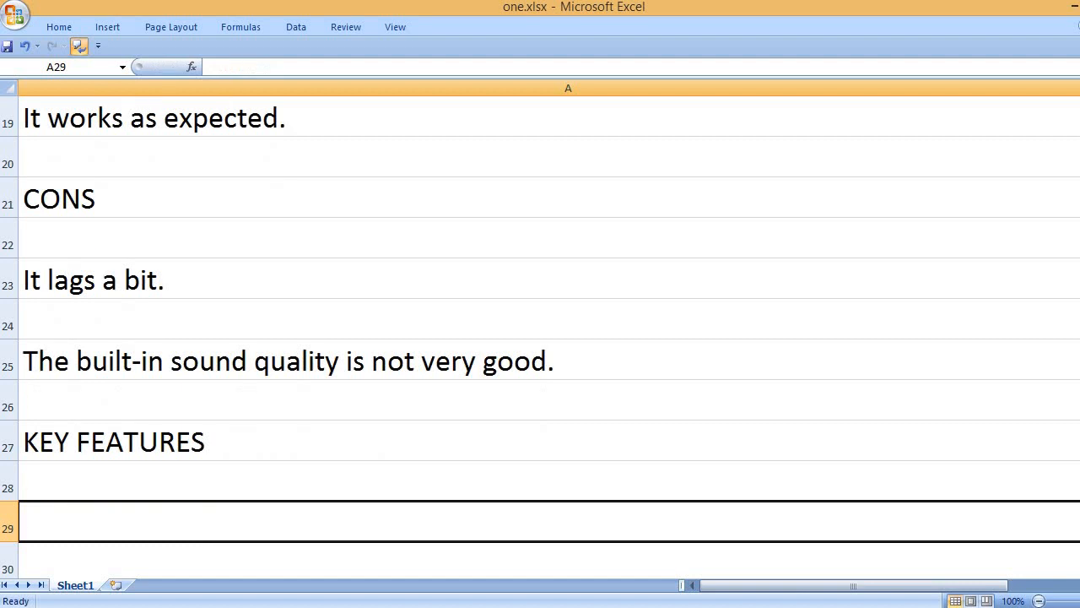
List the 40-inch display, technology, 1080p resolution and built-in Wi-Fi features on alternating rows.
{"action": "type", "text": "40-"}
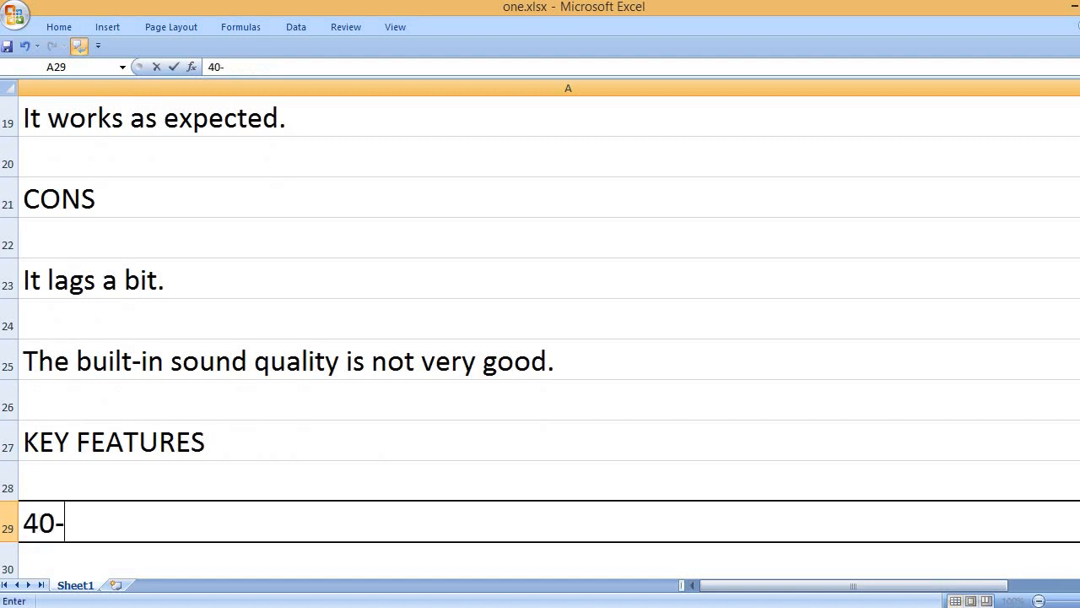
{"action": "type", "text": "inch display size"}
{"action": "type", "text": "LED display"}
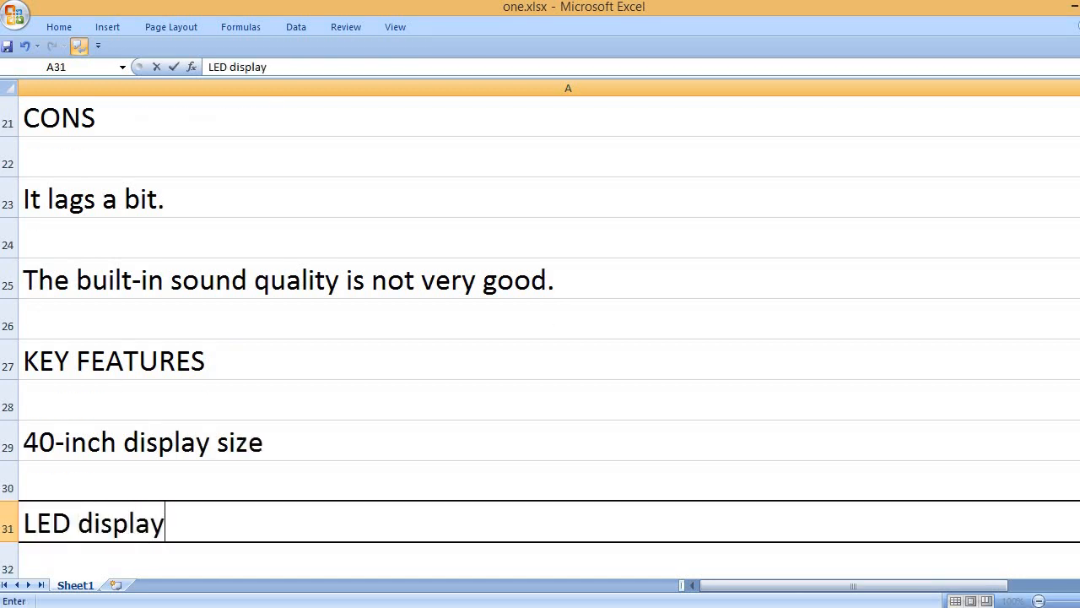
{"action": "type", "text": "technology"}
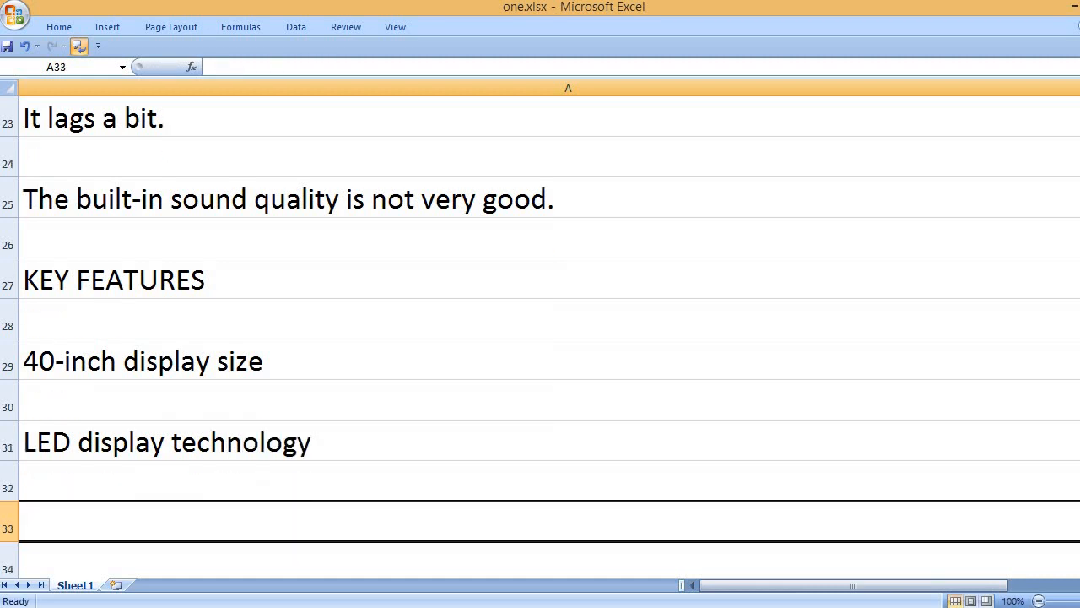
{"action": "type", "text": "1080p"}
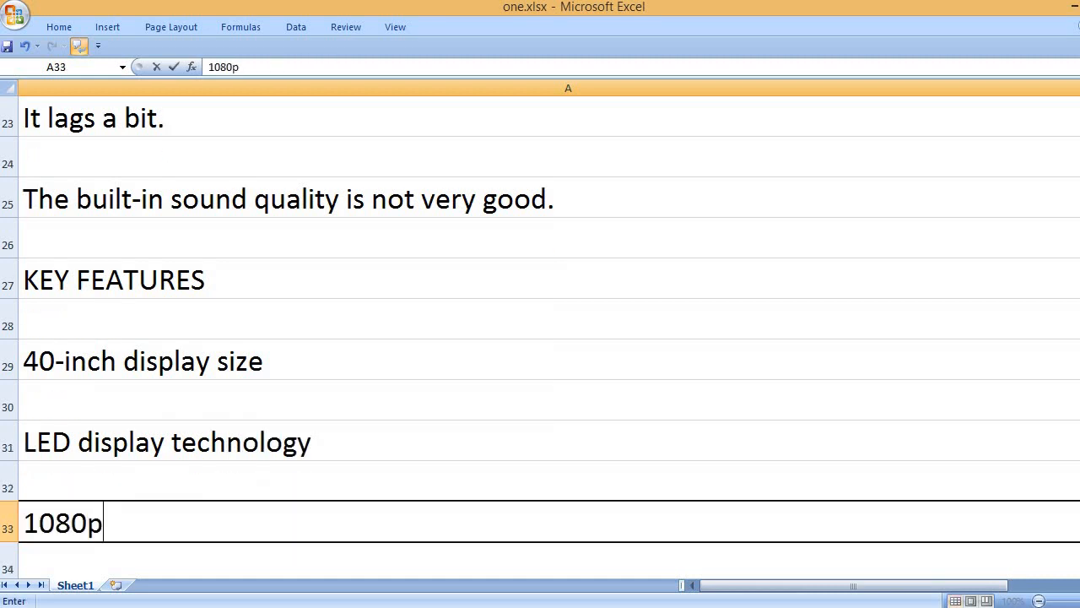
{"action": "type", "text": "resolution"}
{"action": "type", "text": "ui"}
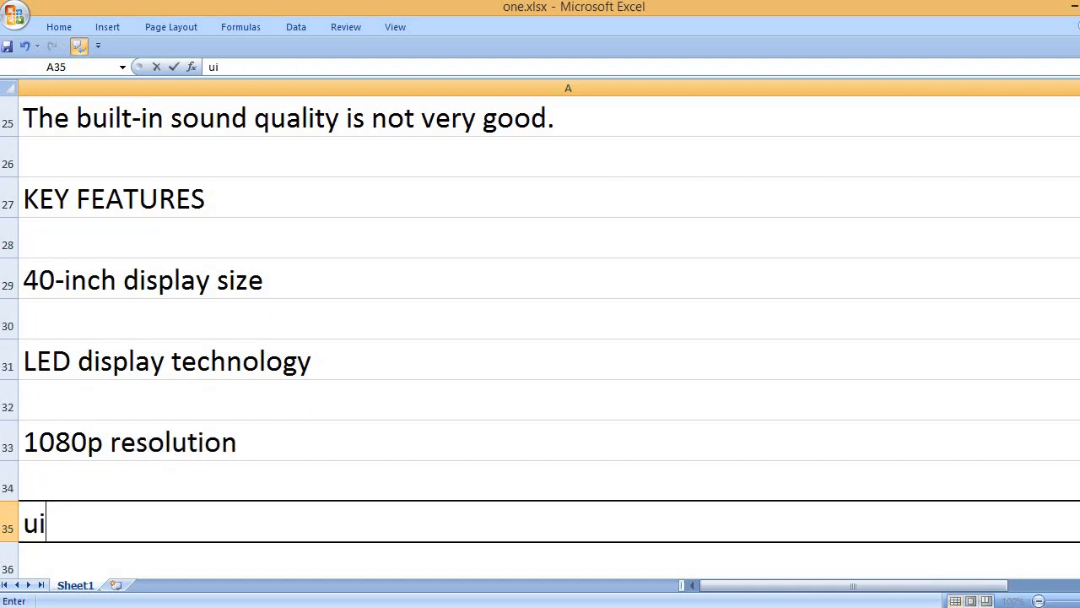
{"action": "type", "text": "lt-in"}
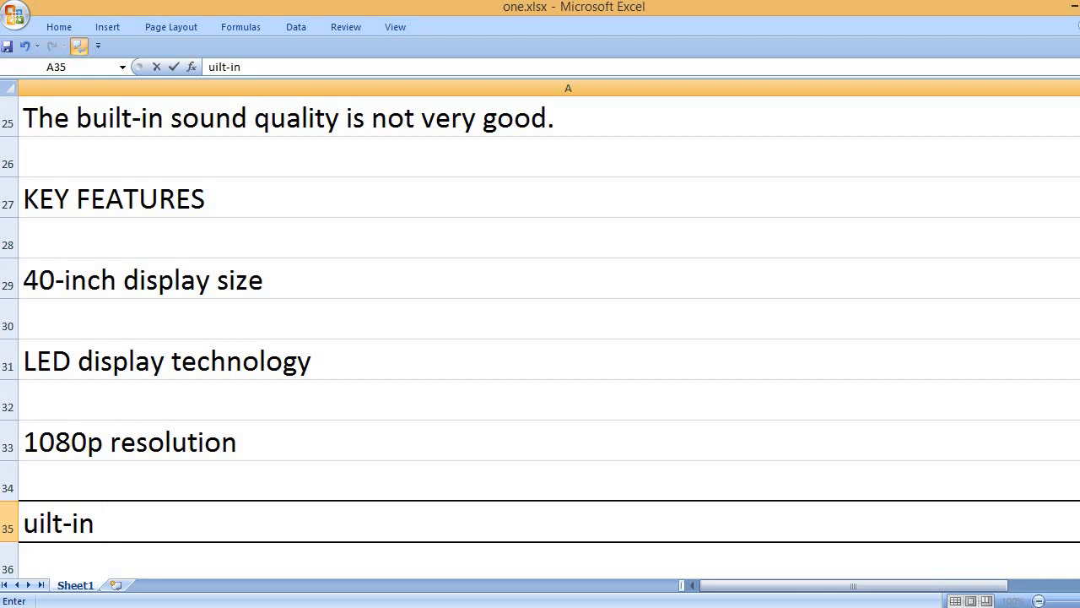
{"action": "type", "text": "W"}
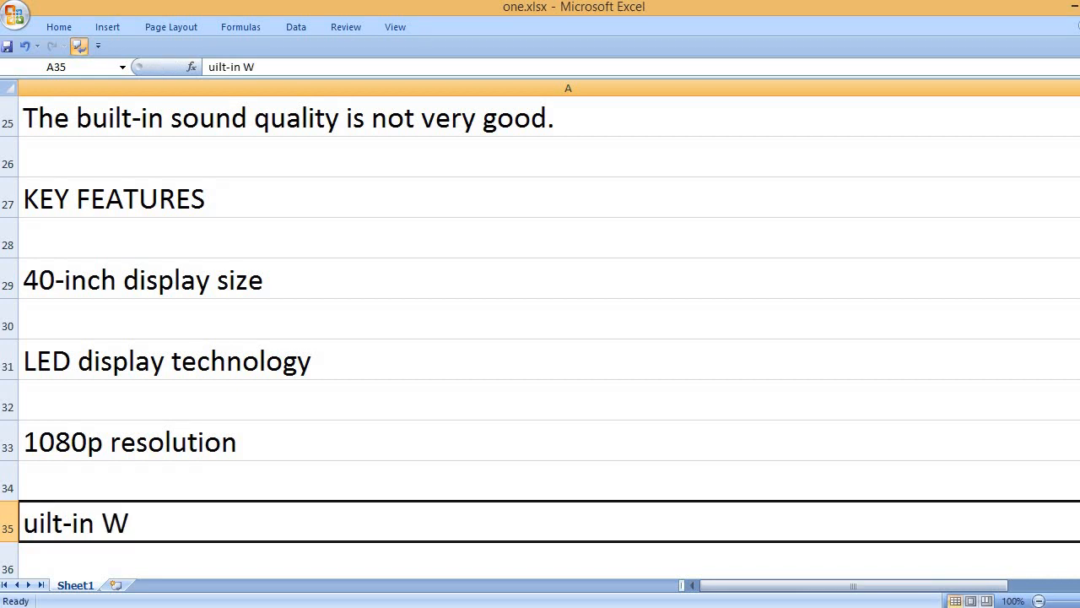
{"action": "scroll", "scroll_direction": "down", "scroll_amount": 3}
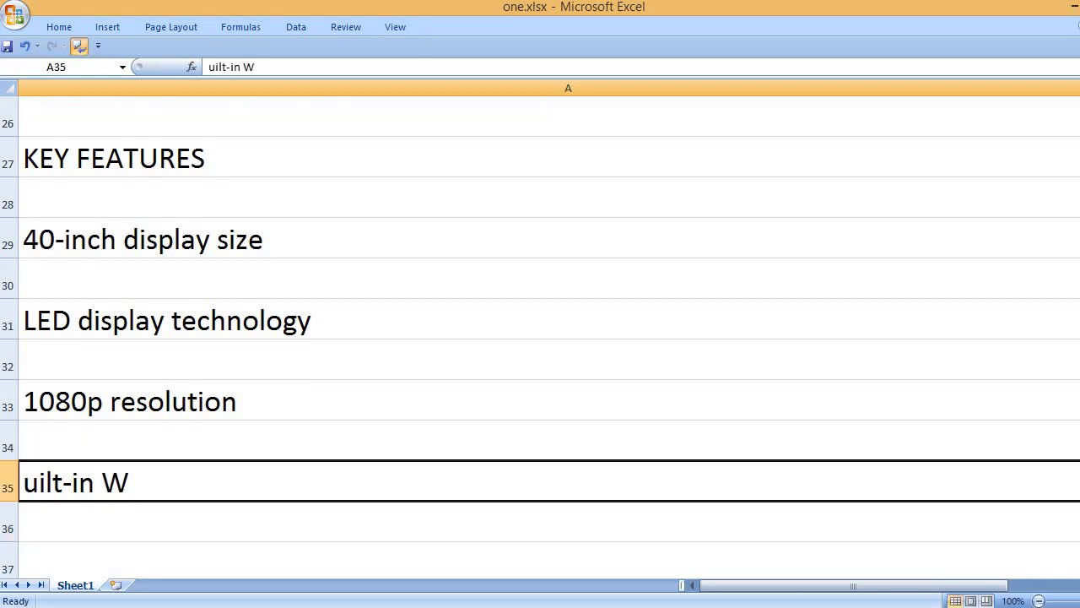
{"action": "type", "text": "B"}
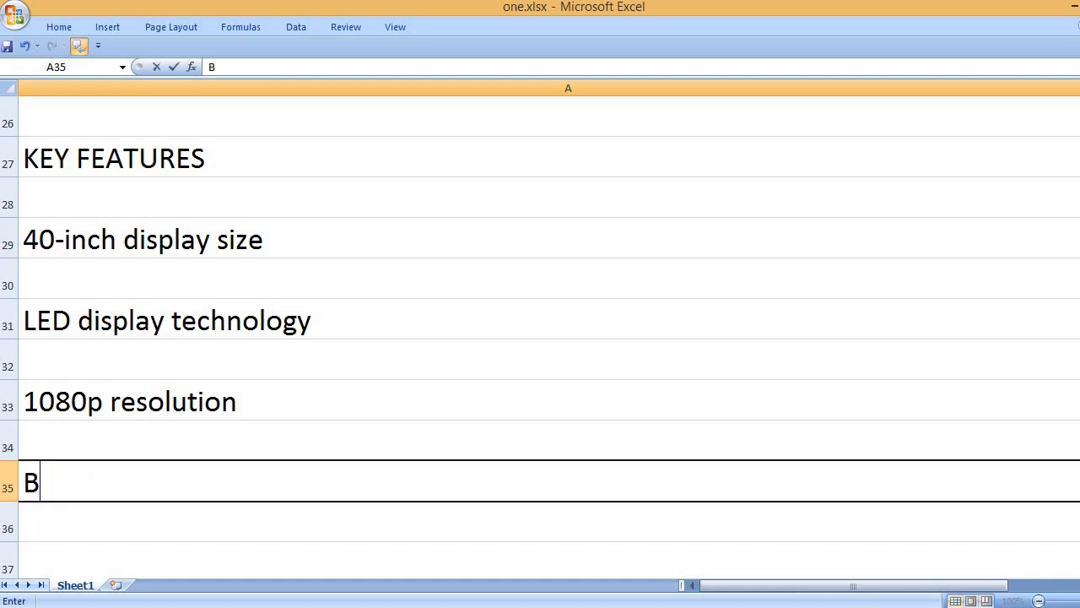
{"action": "type", "text": "uilt"}
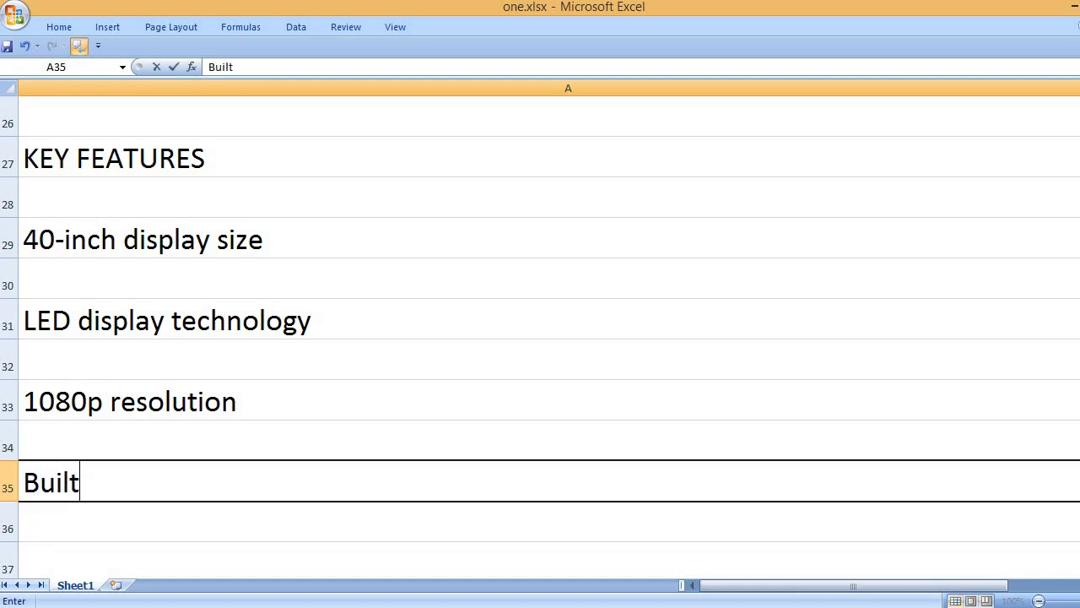
{"action": "type", "text": "-in Wi-Fi"}
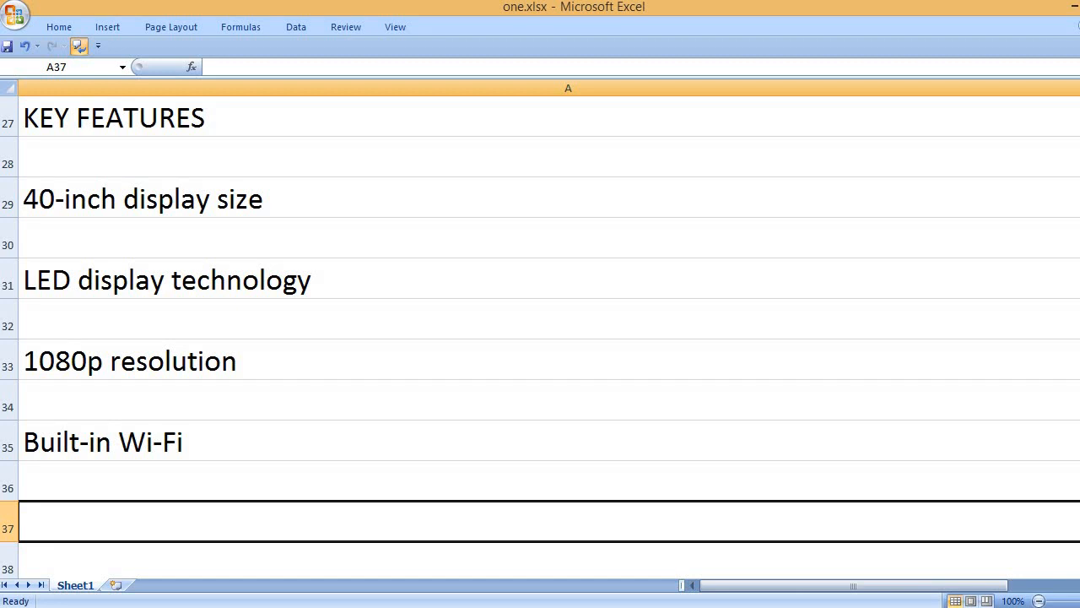
Add the built-in Roku platform, voice assistant feature and 35-inch dimensions entries.
{"action": "type", "text": "B"}
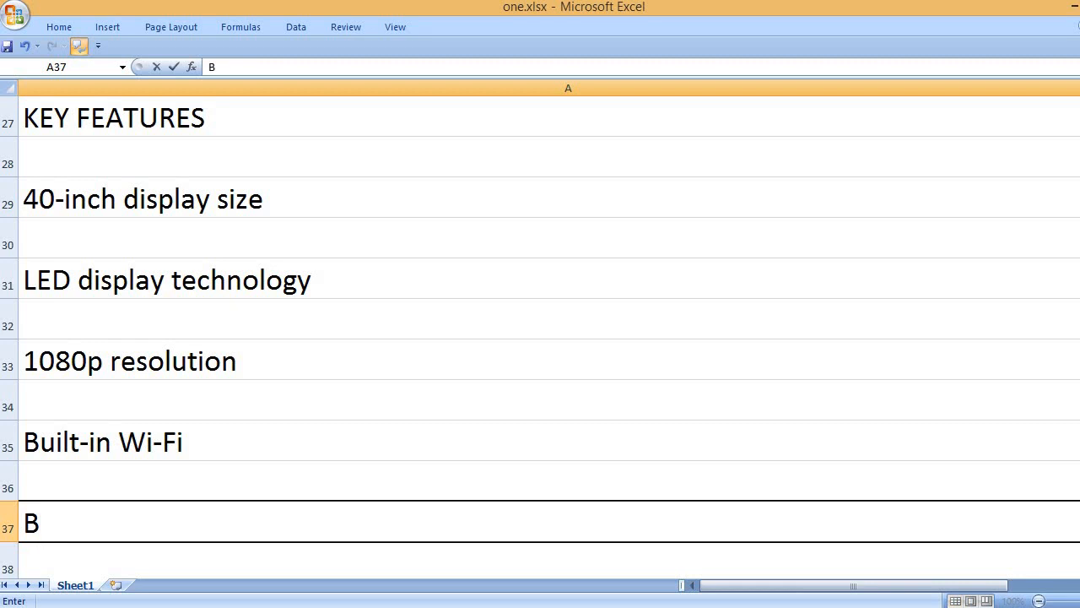
{"action": "type", "text": "uilt-in"}
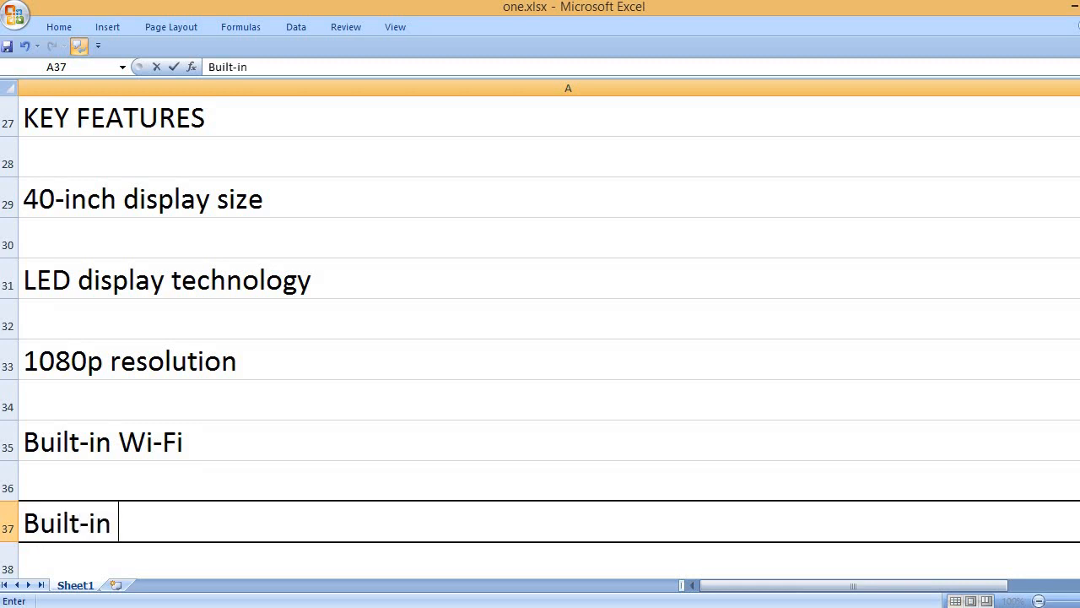
{"action": "type", "text": "Roku platform"}
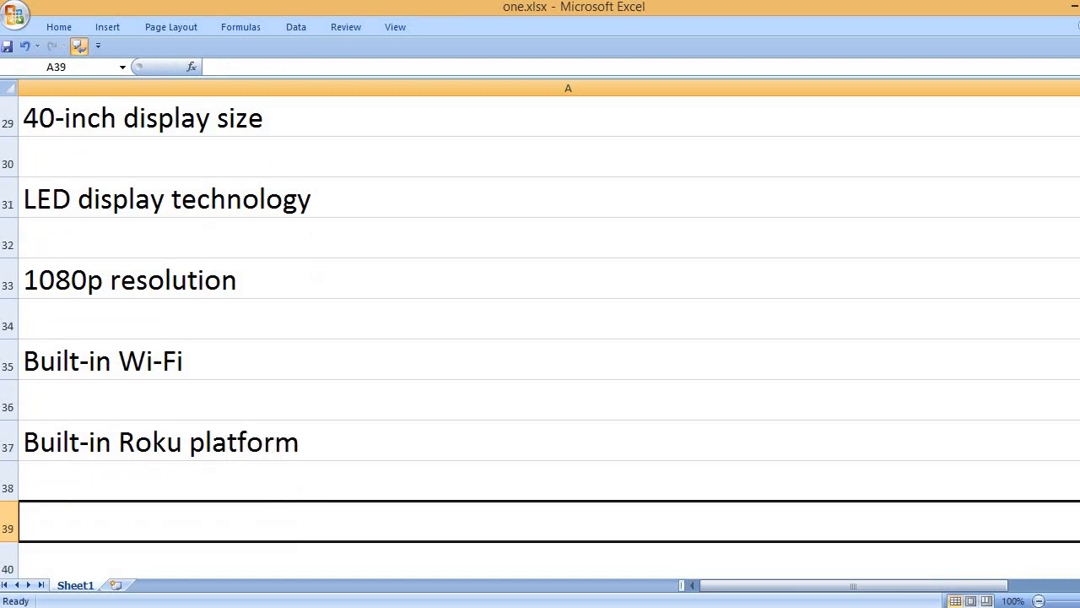
{"action": "type", "text": "Voice"}
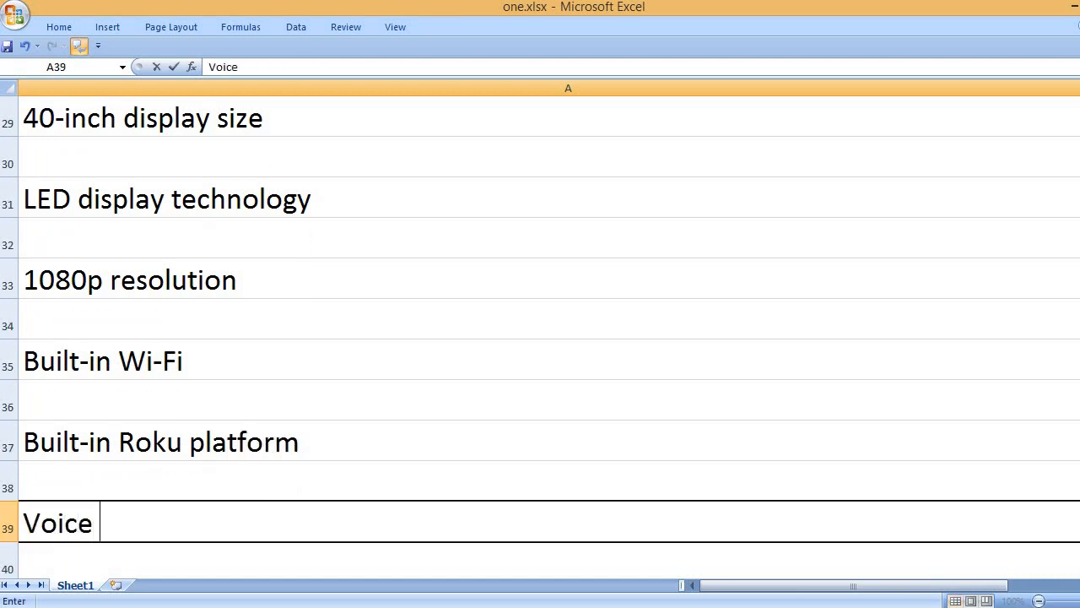
{"action": "type", "text": "assistant"}
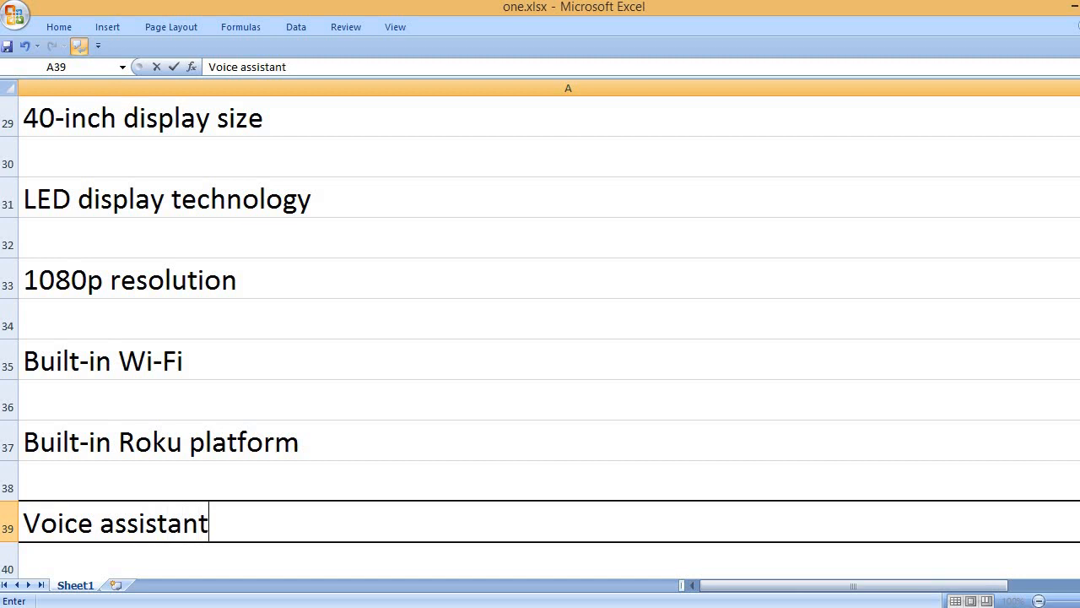
{"action": "type", "text": "feature"}
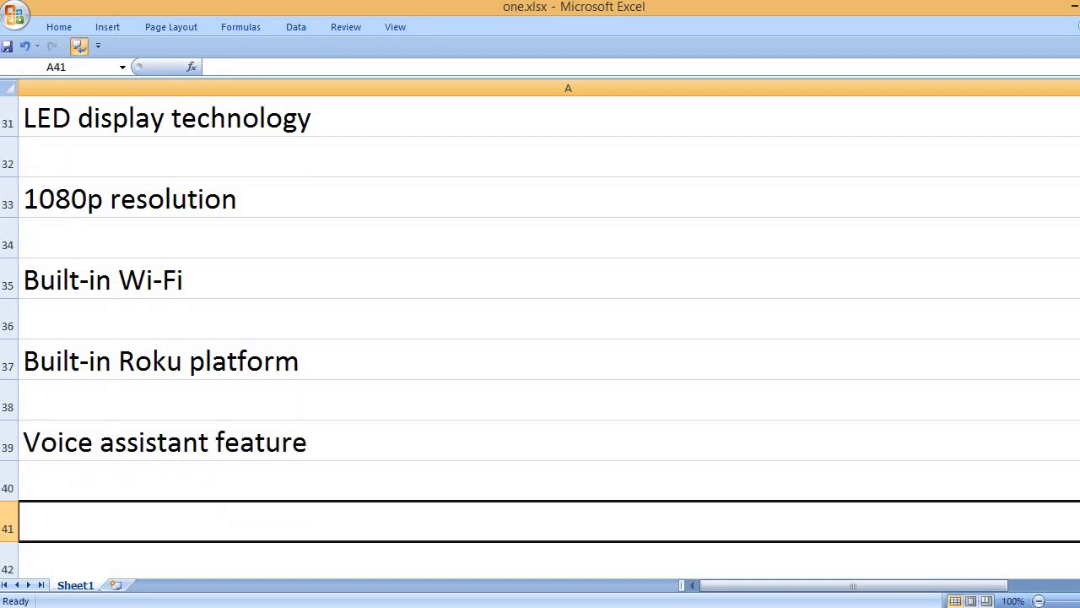
{"action": "type", "text": "3"}
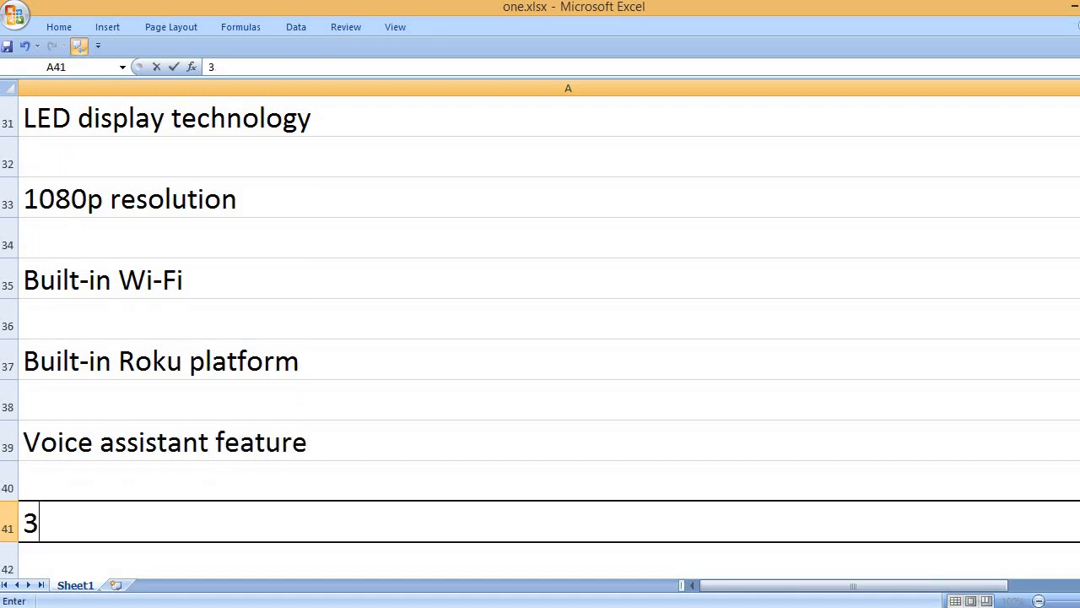
{"action": "type", "text": "5.6 x 2.4 x 3.2"}
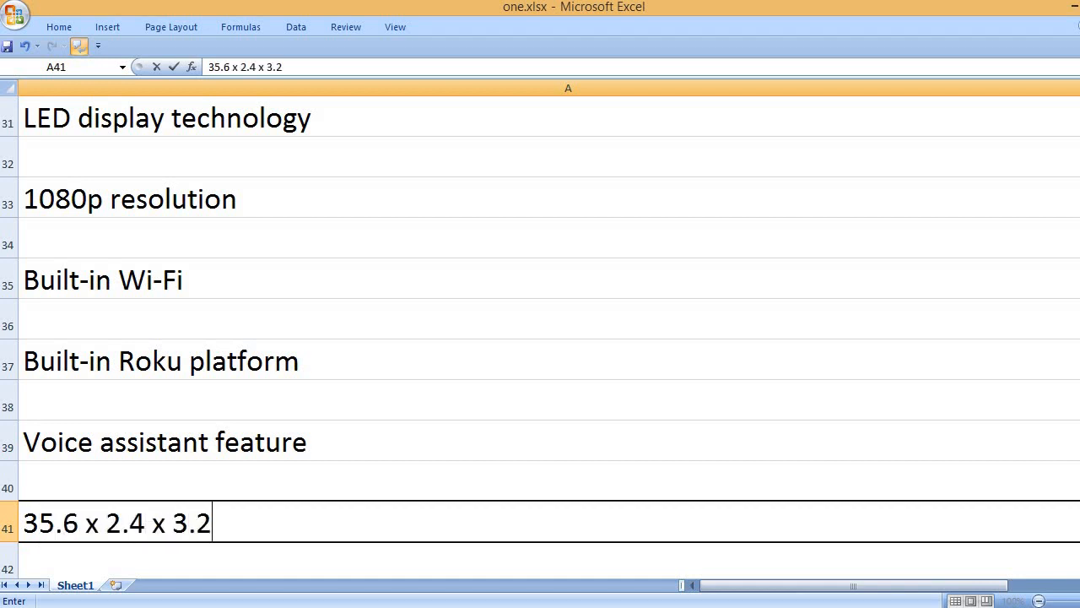
{"action": "type", "text": "inches size"}
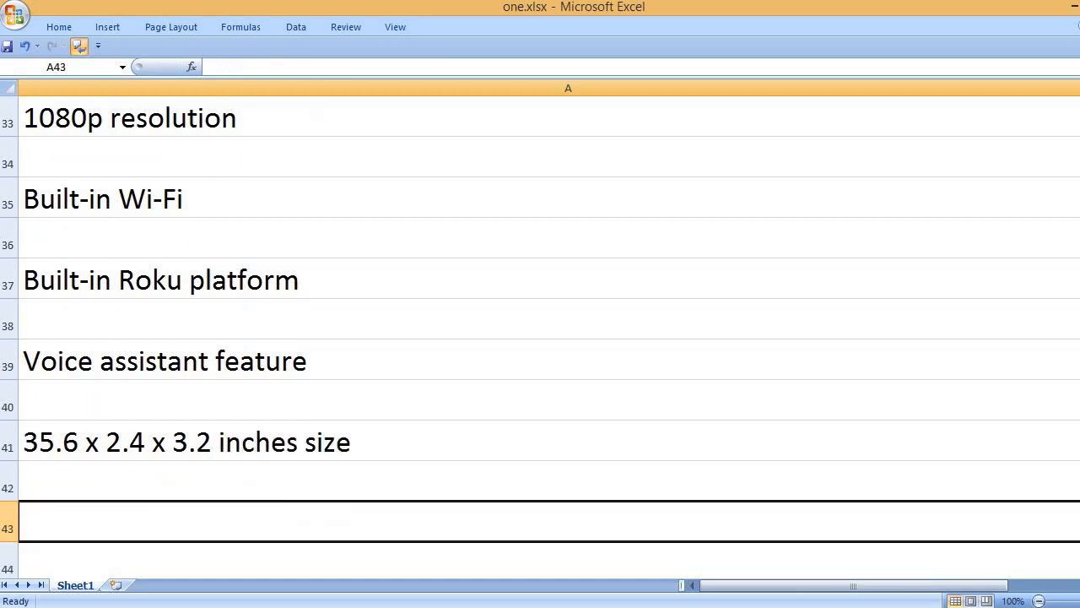
Add the Hisense brand, 40HF4 model number, 1-year warranty and Black color entries.
{"action": "type", "text": "Hisense brand name"}
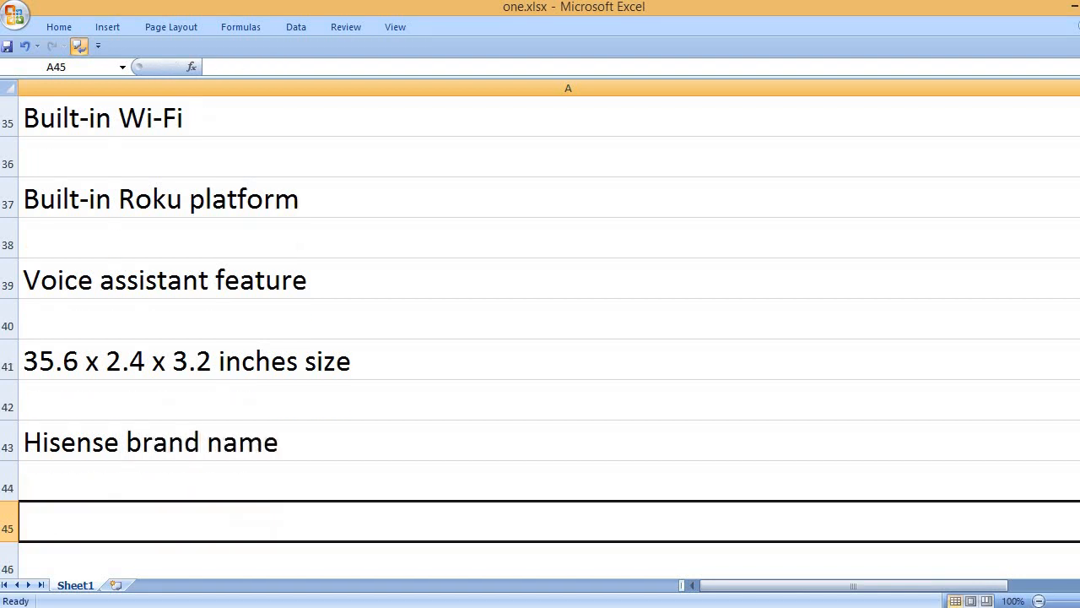
{"action": "type", "text": "40"}
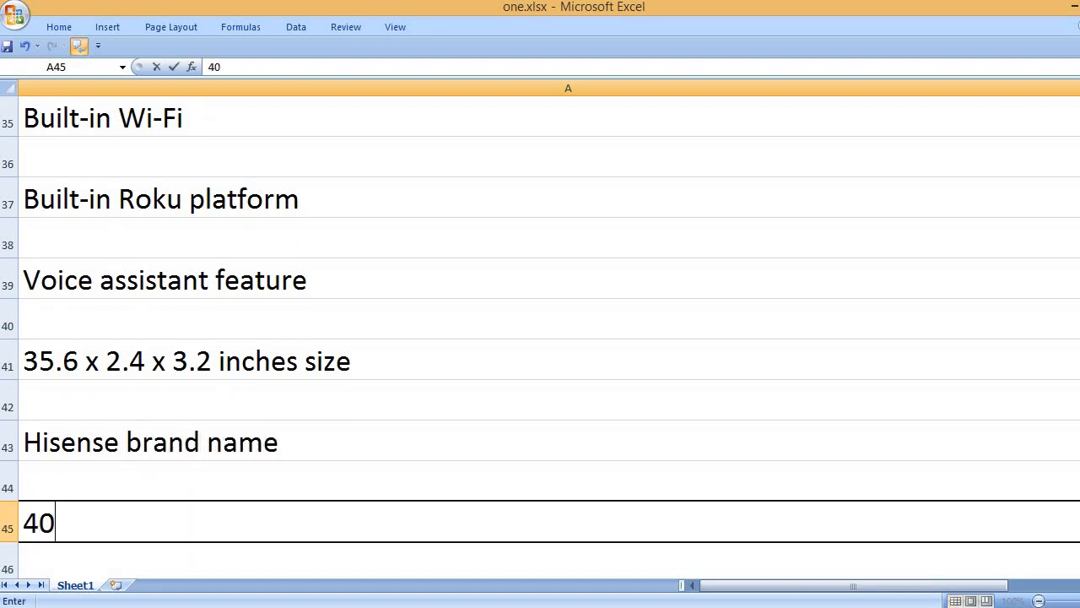
{"action": "type", "text": "hf"}
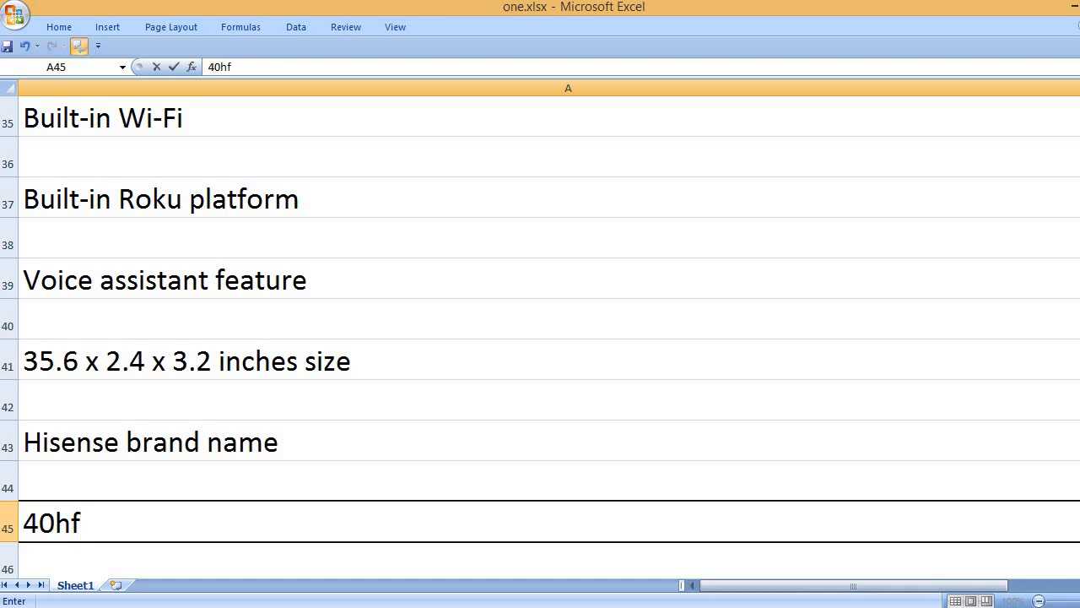
{"action": "type", "text": "4"}
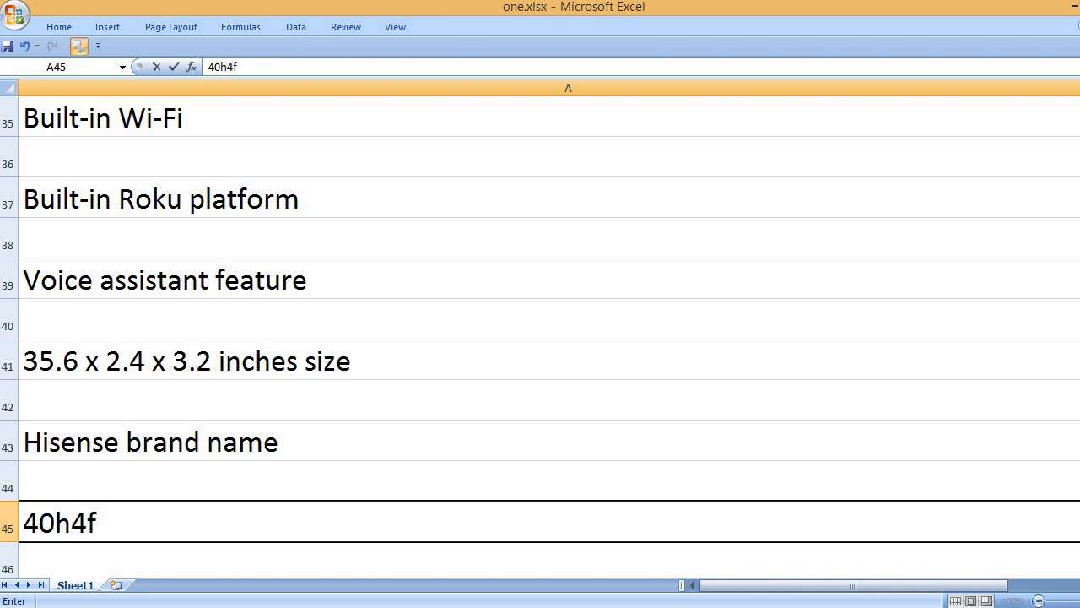
{"action": "type", "text": "model number"}
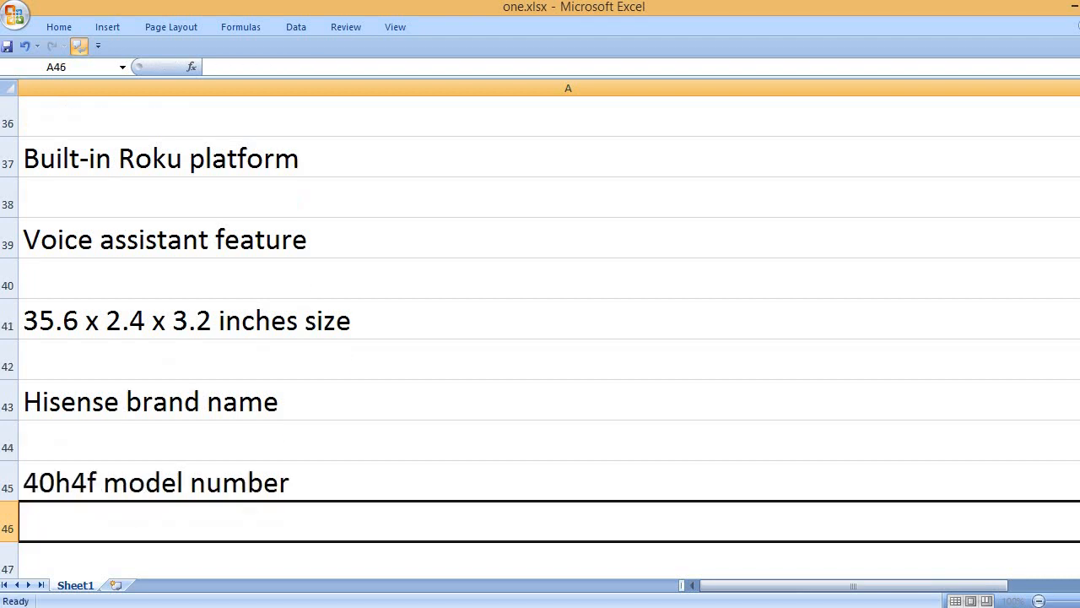
{"action": "type", "text": "1-year warranty"}
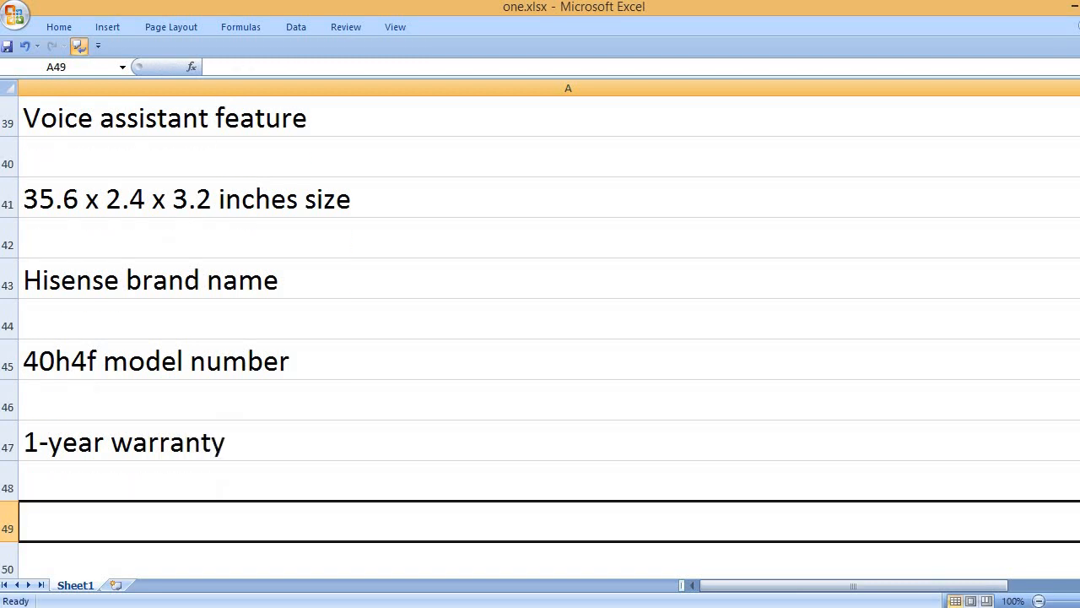
{"action": "type", "text": "Black color"}
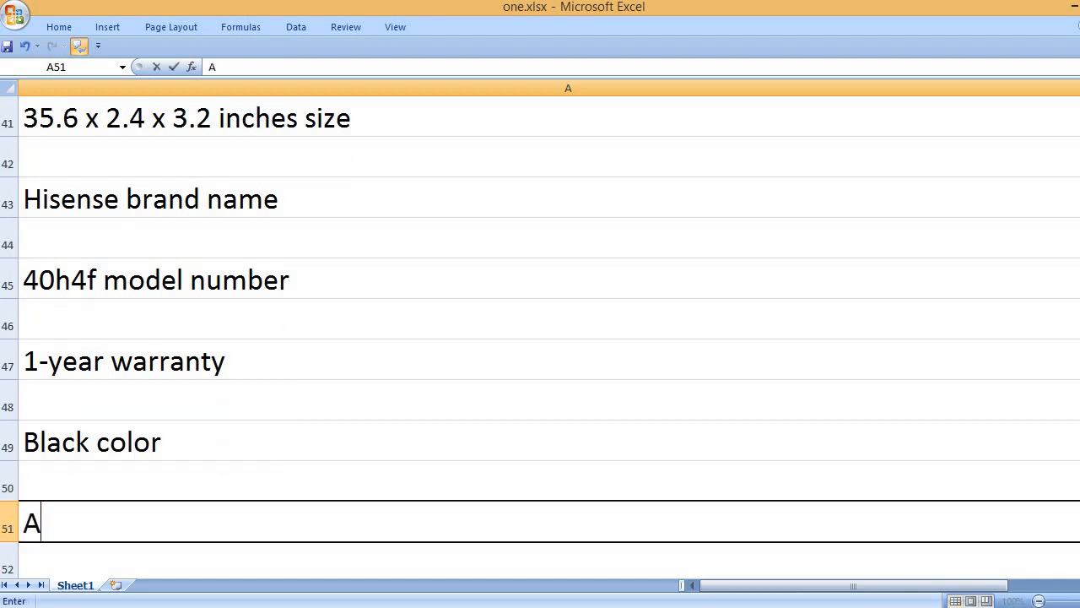
Enter the Accessories line: voice remote control, power cable, two AAA batteries and quick start guide.
{"action": "type", "text": "cco"}
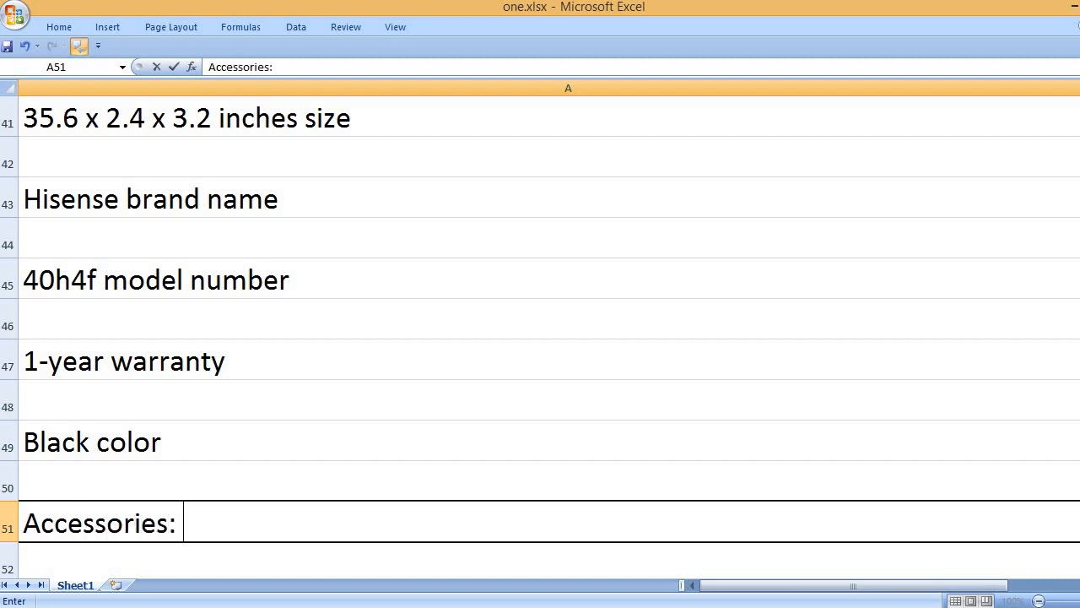
{"action": "type", "text": "voice remote"}
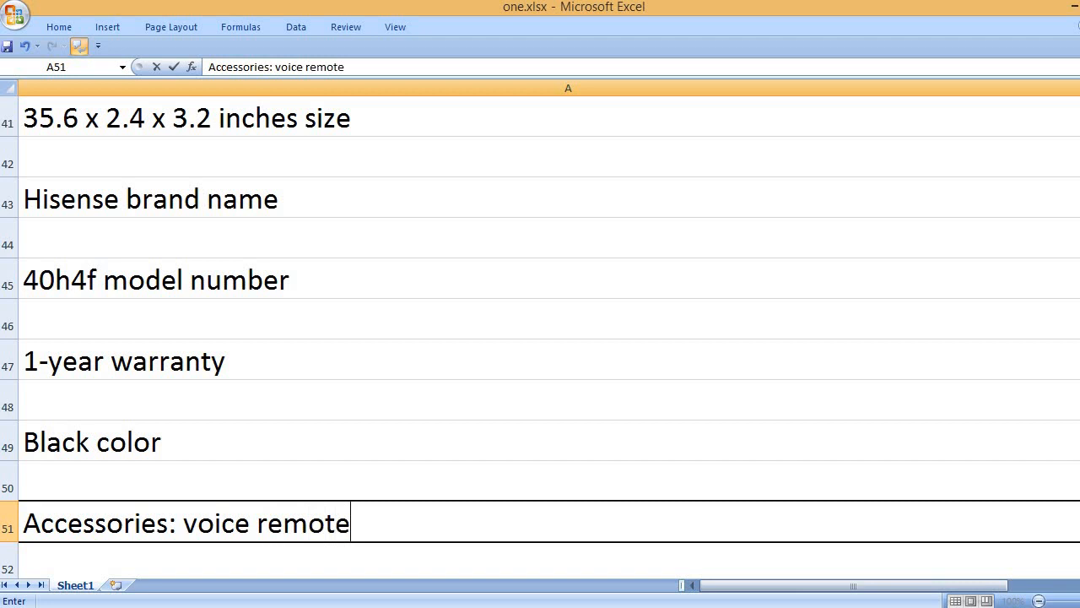
{"action": "type", "text": "control, p"}
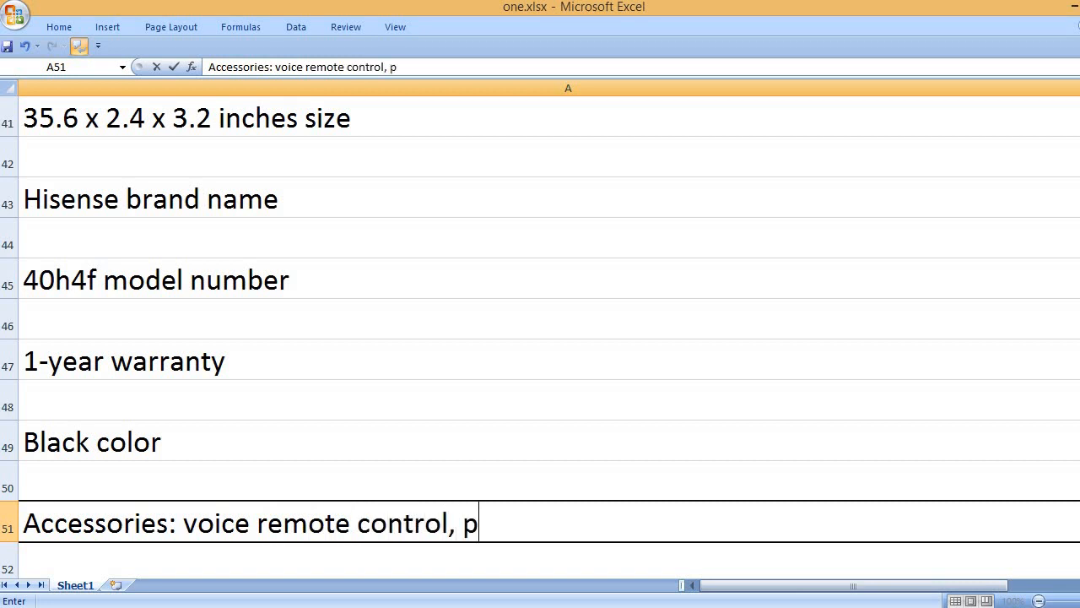
{"action": "type", "text": "ower cable,"}
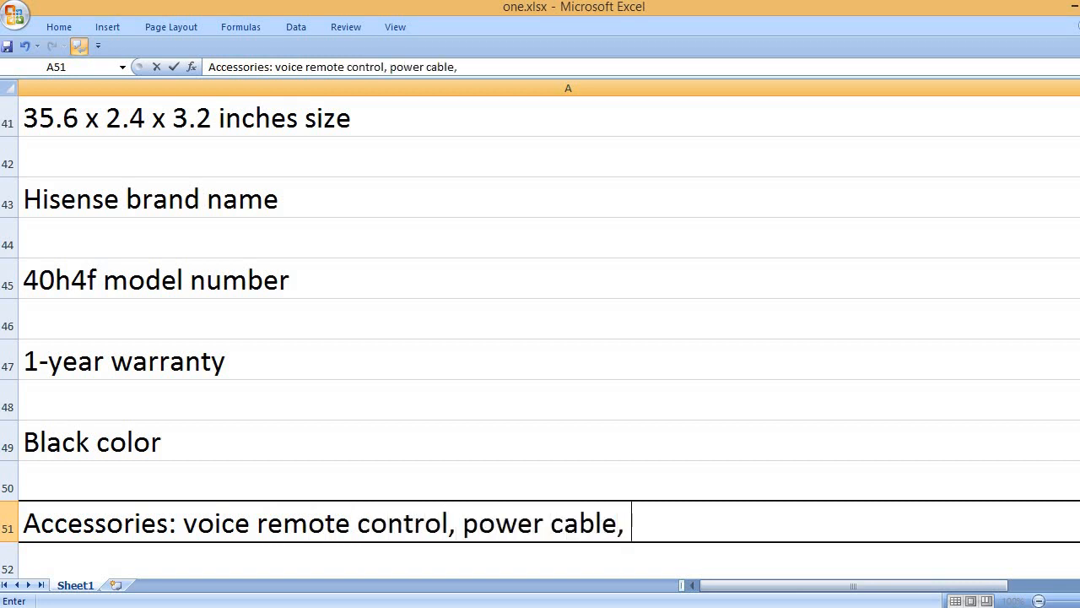
{"action": "type", "text": "two AAA"}
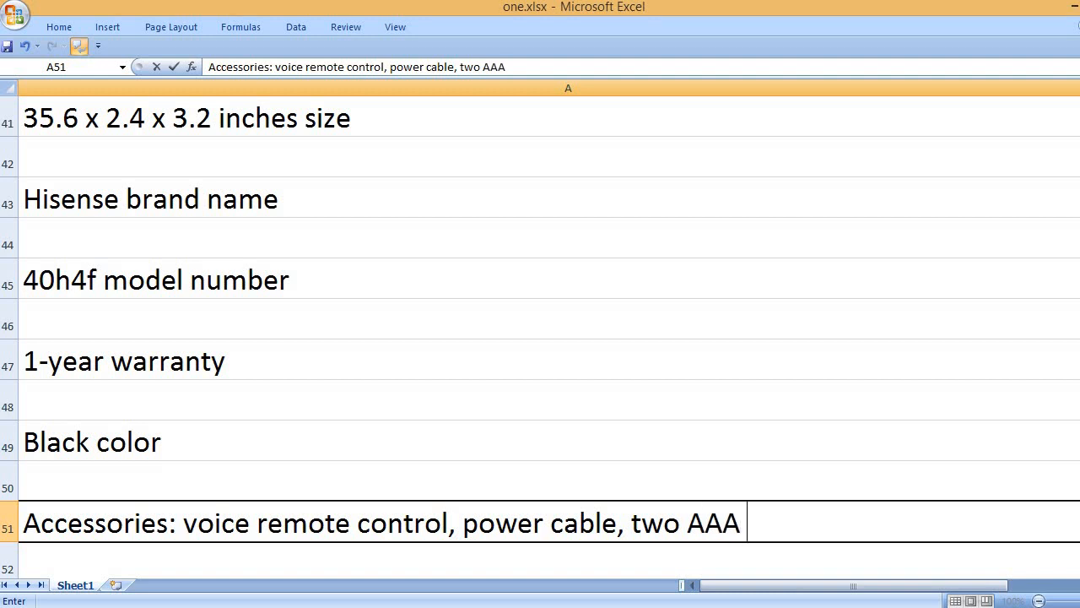
{"action": "type", "text": "batteries"}
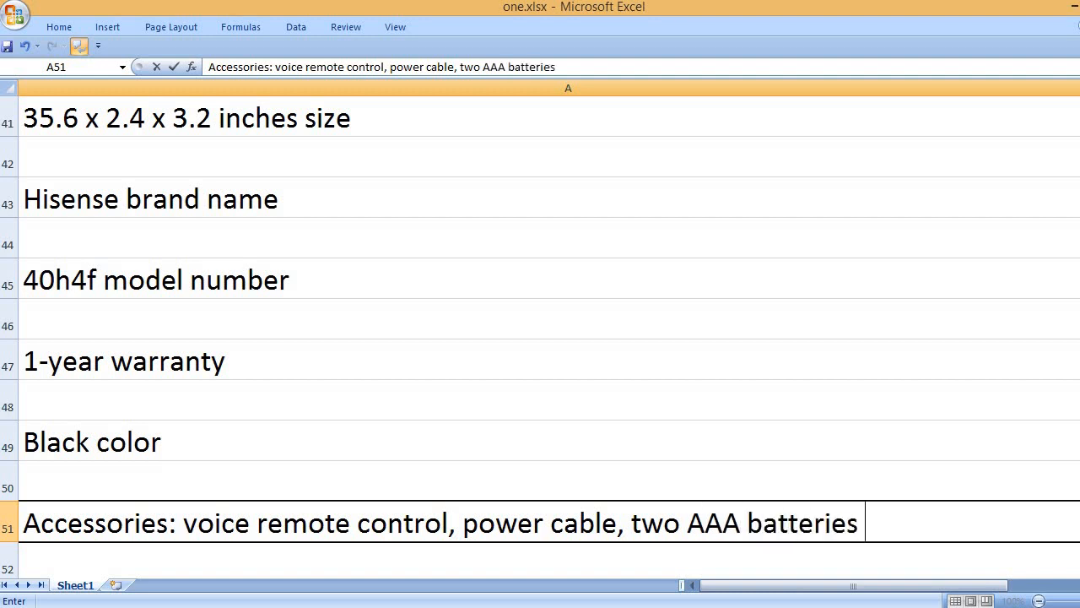
{"action": "type", "text": "and quick"}
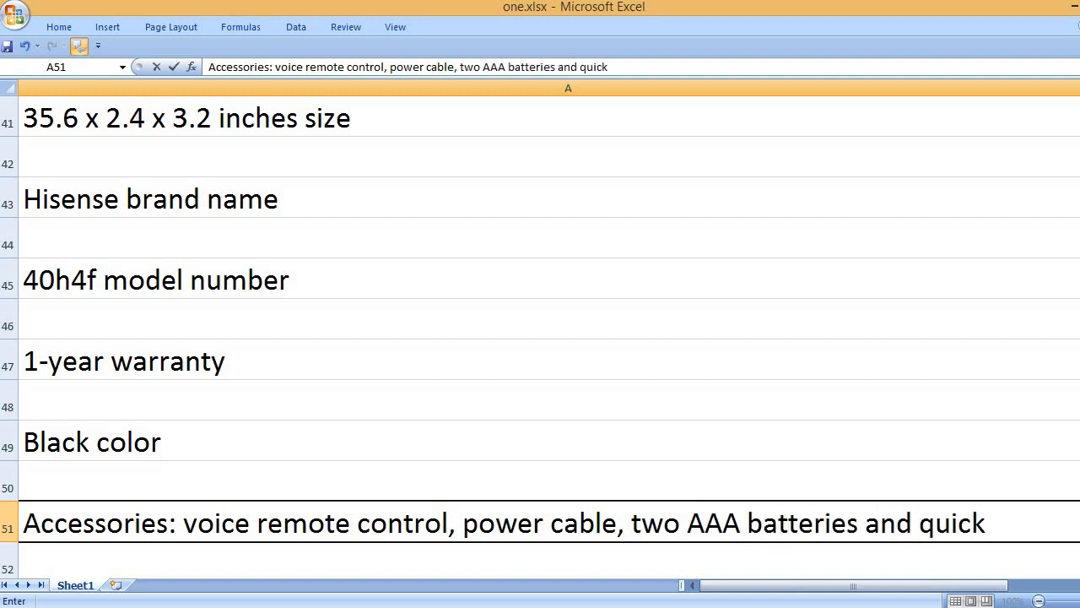
{"action": "type", "text": "start gu"}
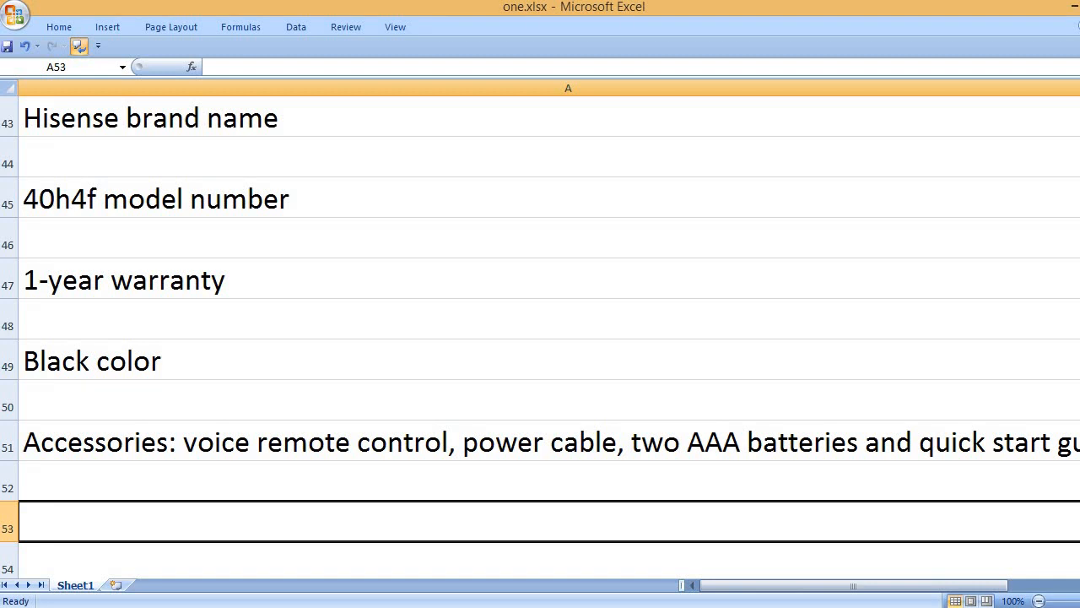
Enter the closing line 'That's it, please like, comment and subscribe to my channel.'.
{"action": "type", "text": "T"}
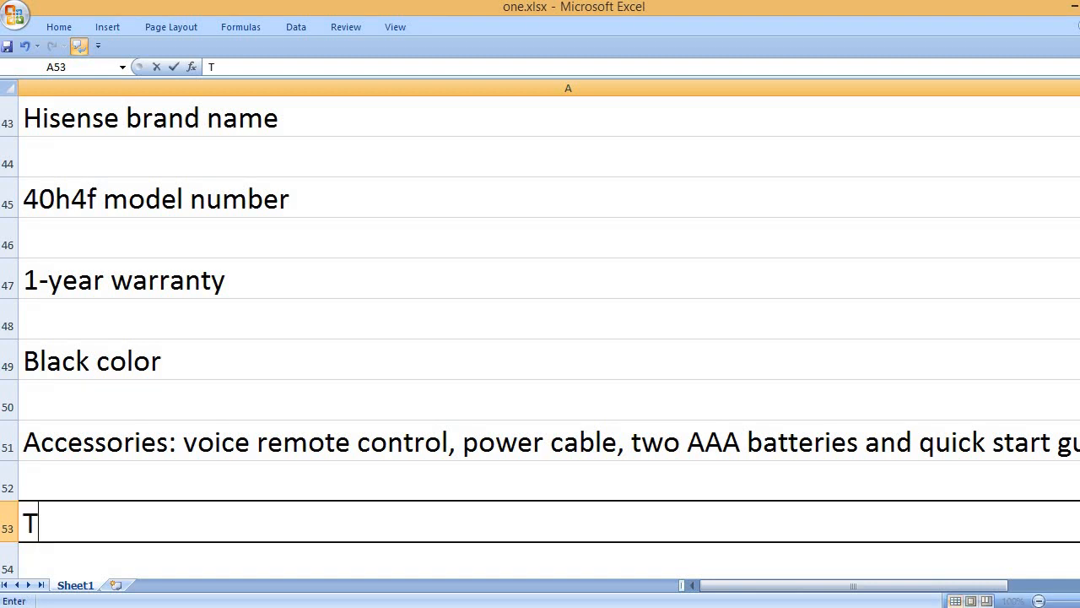
{"action": "type", "text": "hat's it,"}
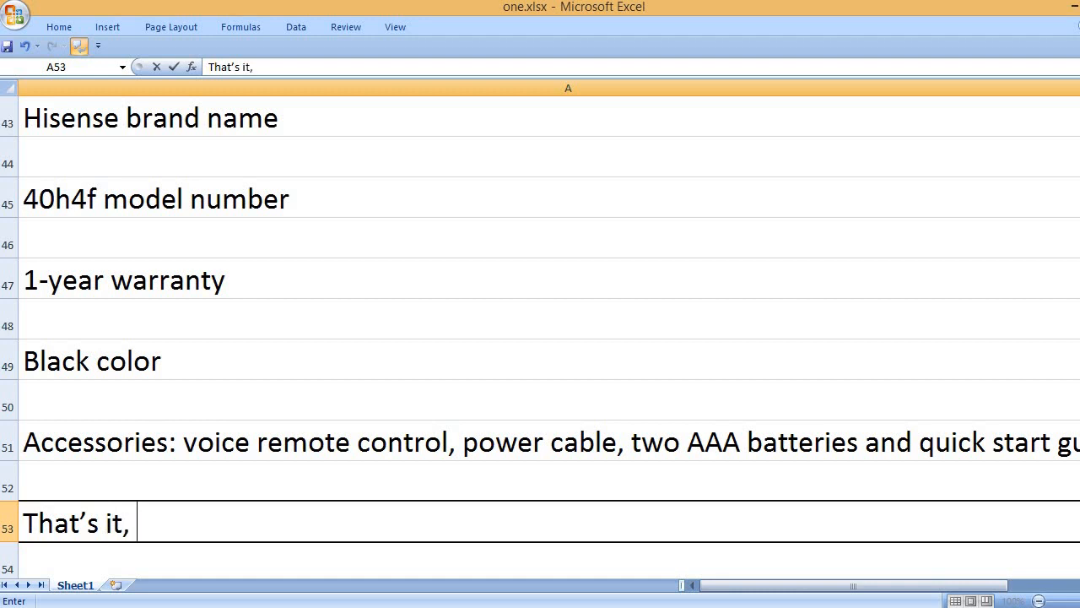
{"action": "type", "text": "please li"}
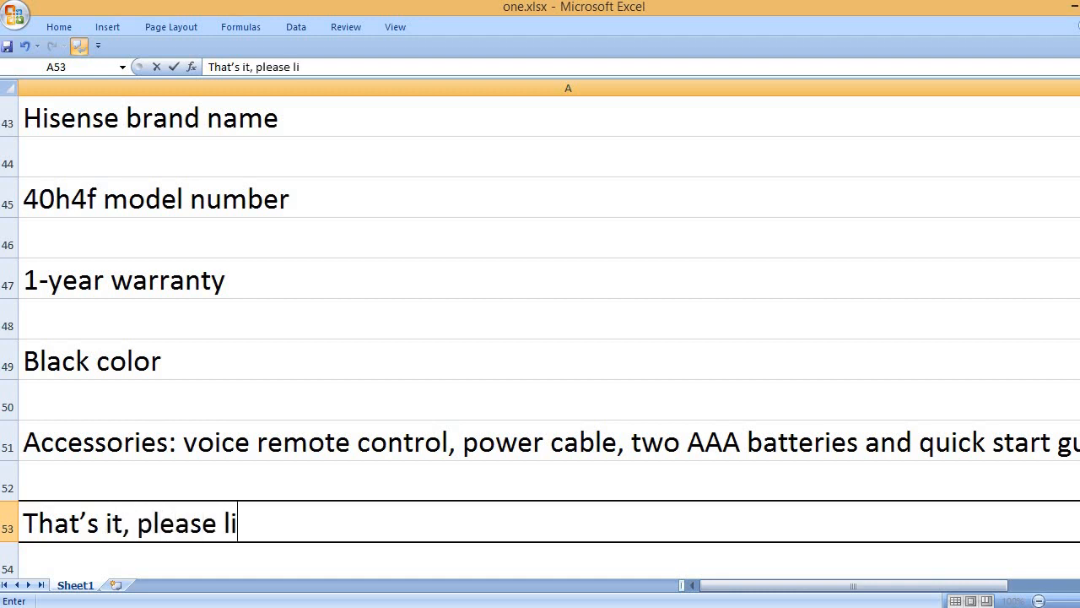
{"action": "type", "text": "ke, comment and subsc"}
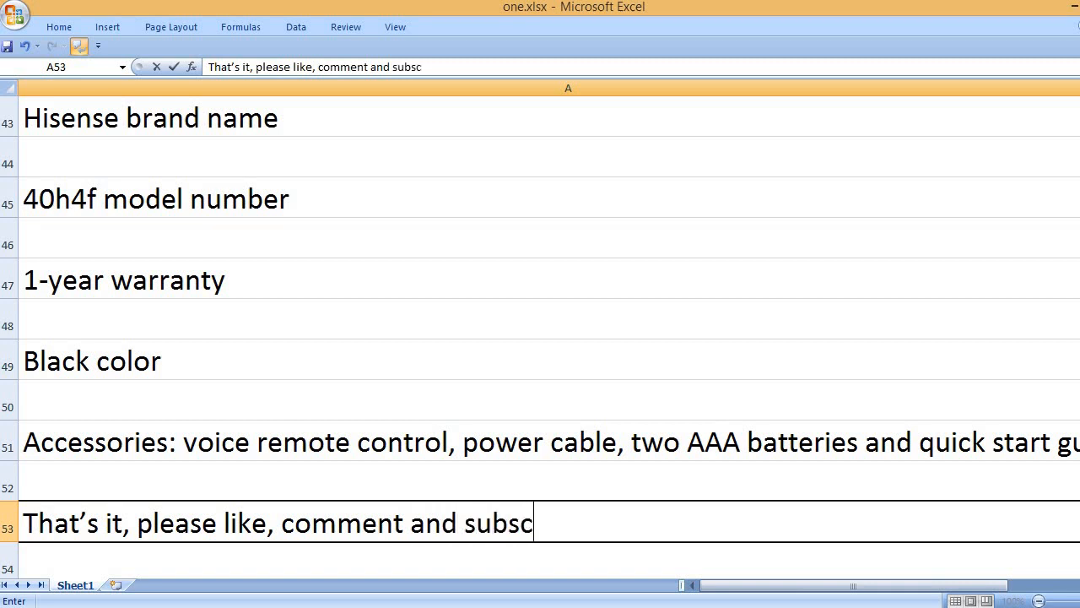
{"action": "type", "text": "ribe to my ch"}
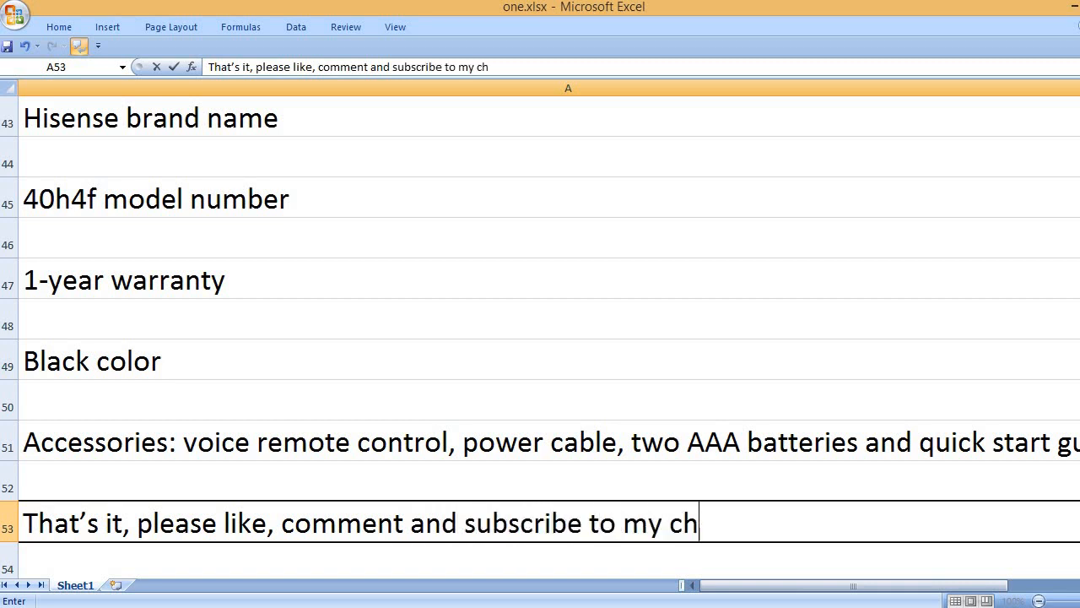
{"action": "type", "text": "annel."}
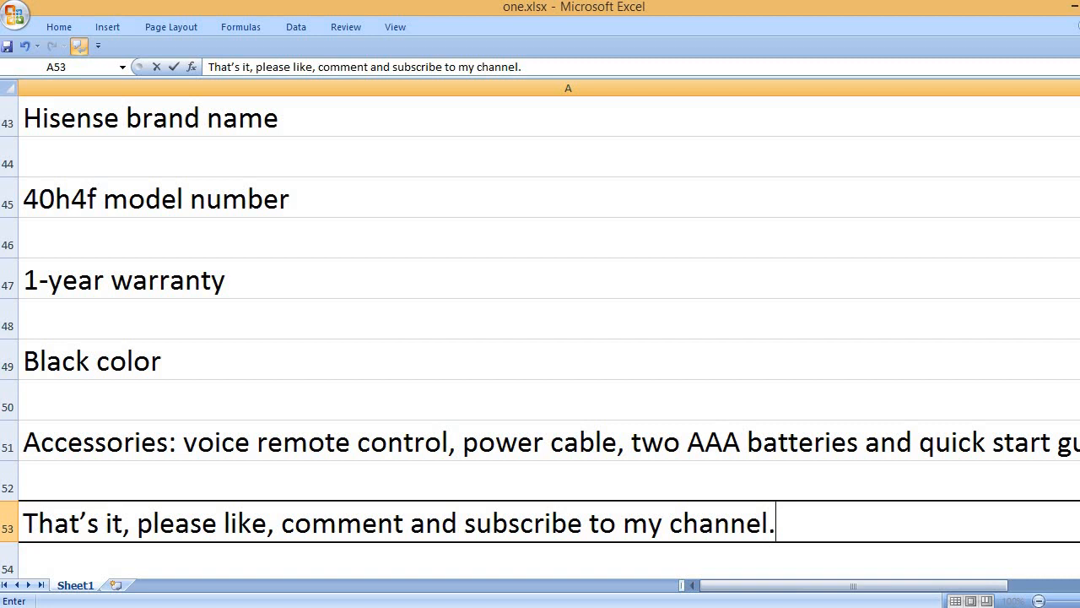